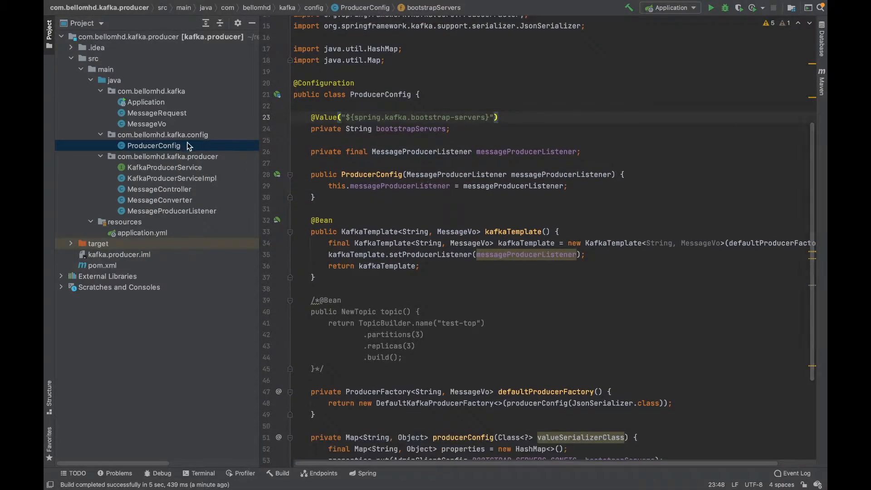
mouse_move(212, 208)
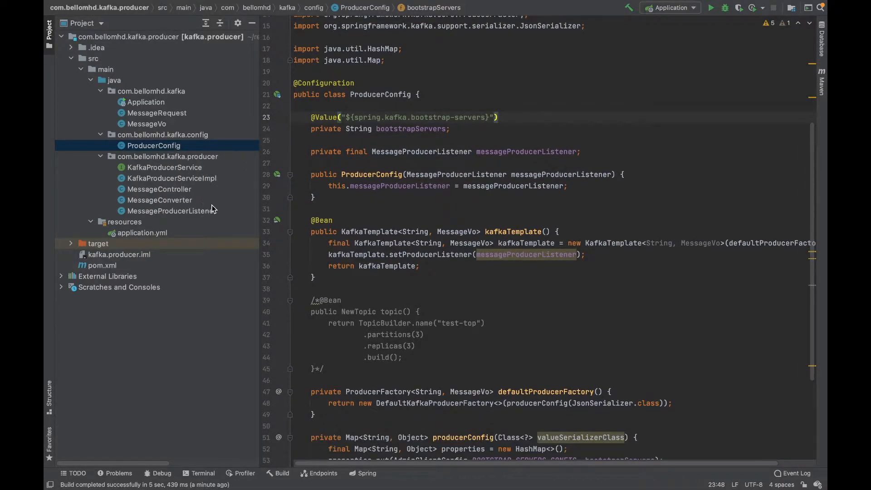
click(157, 188)
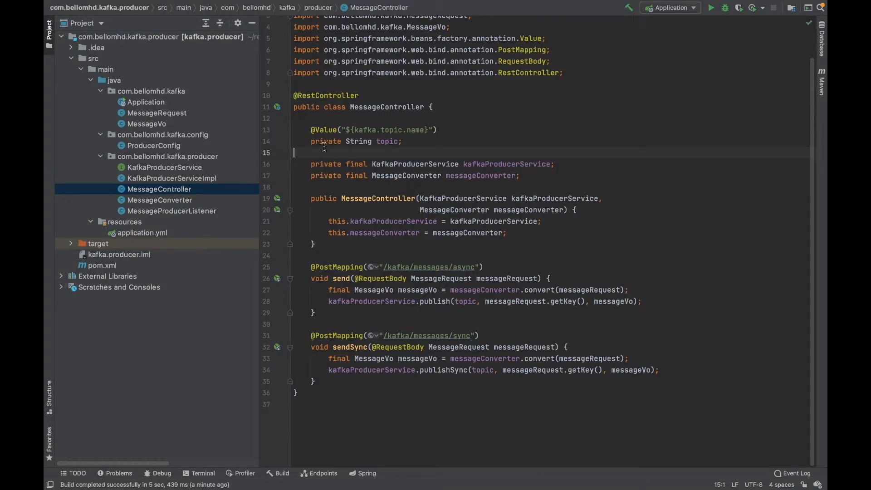
double_click(387, 141)
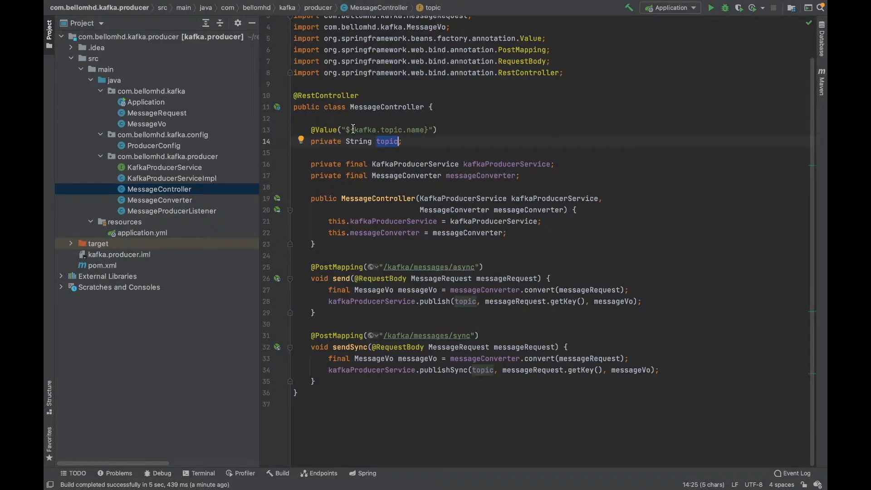
double_click(389, 130)
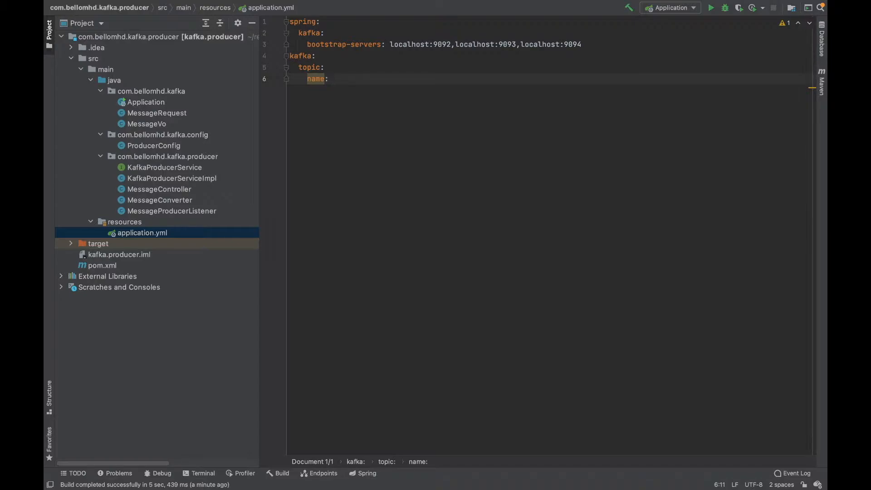
- Enter kafka-series-1 as the kafka.topic.name value in application.yml
text(kafka-series-)
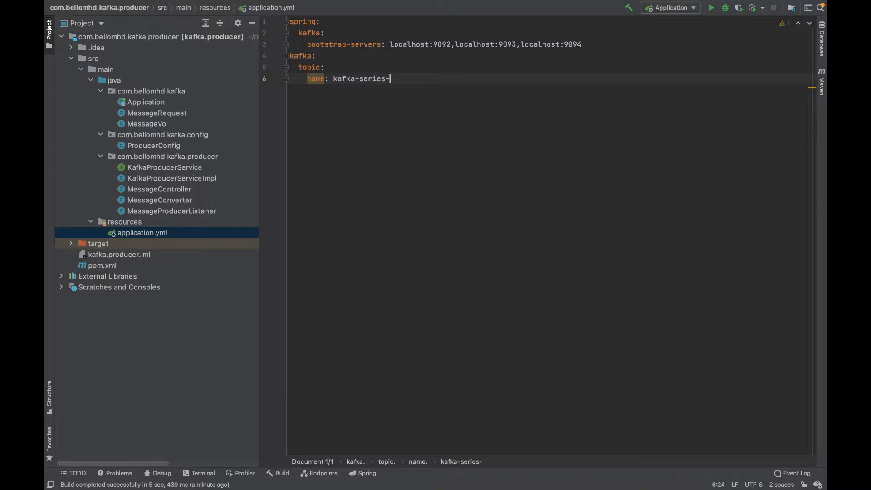
text(1)
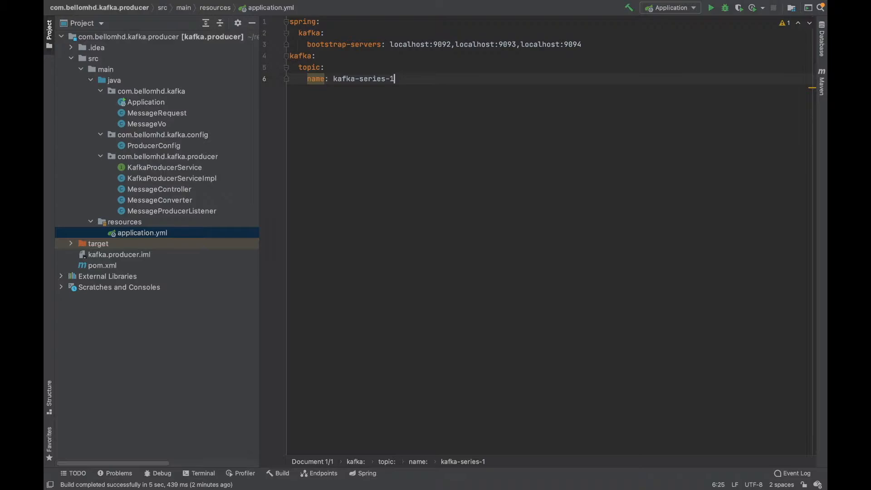
mouse_move(376, 389)
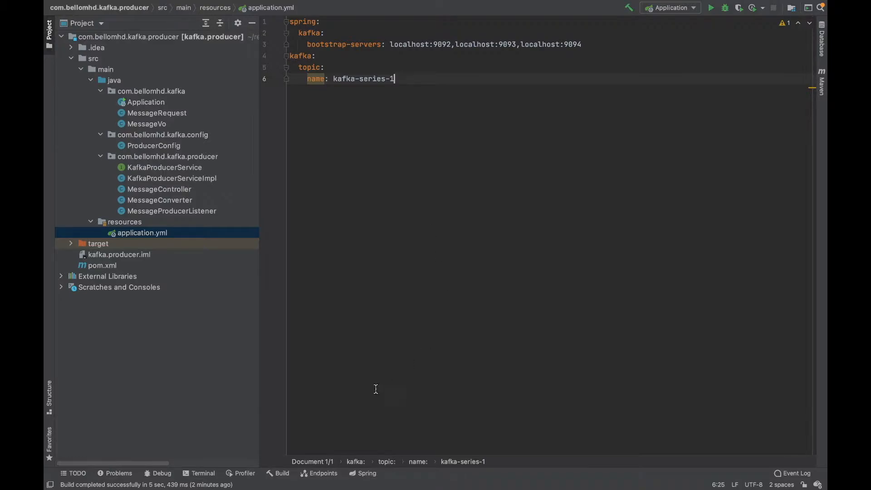
mouse_move(418, 137)
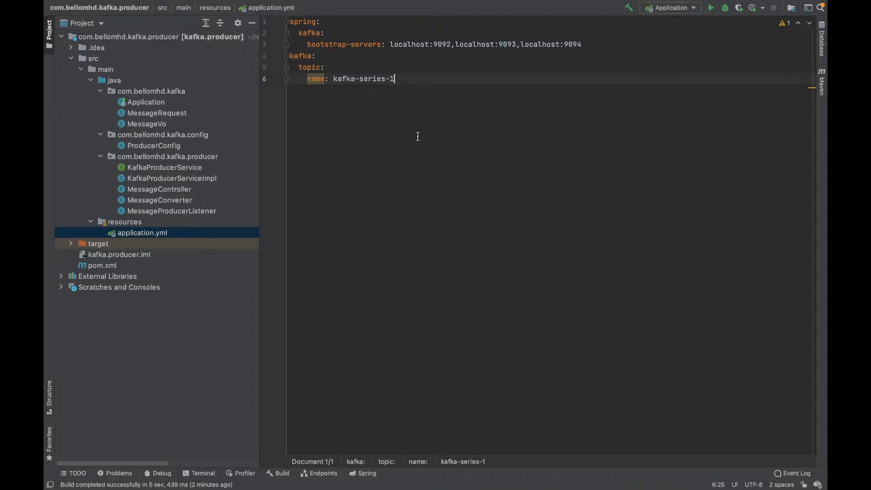
mouse_move(345, 198)
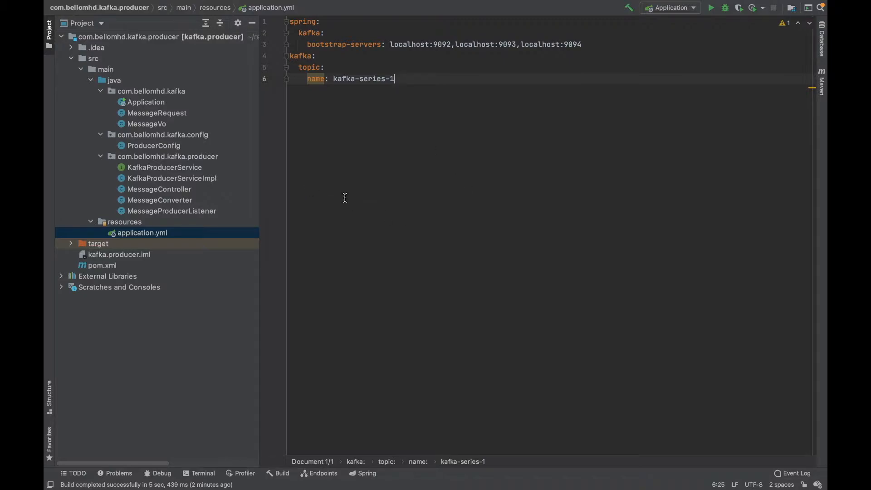
mouse_move(437, 126)
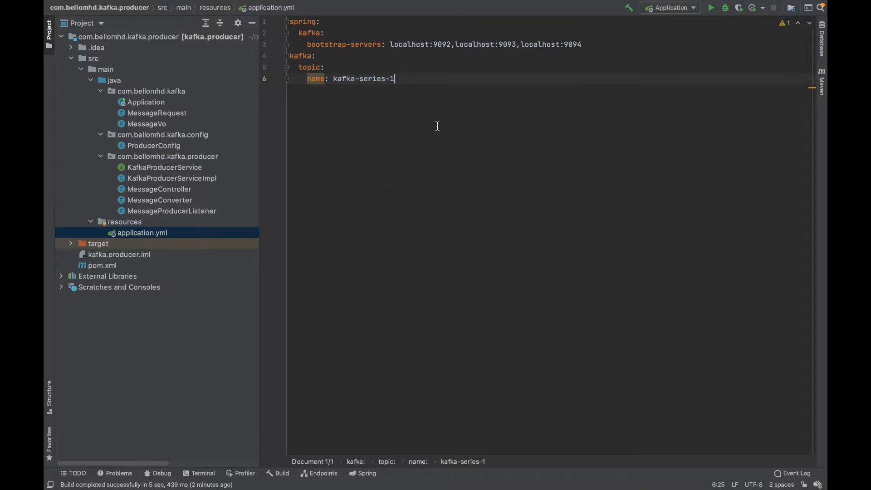
mouse_move(411, 178)
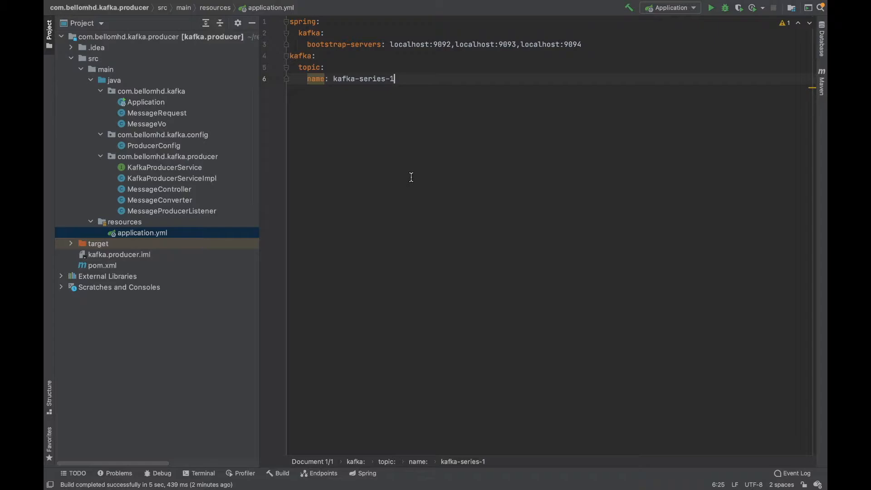
mouse_move(416, 199)
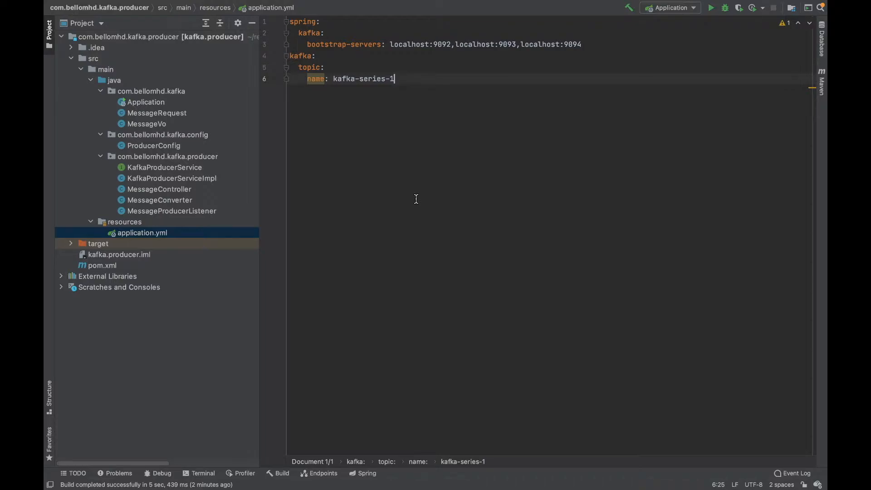
mouse_move(178, 259)
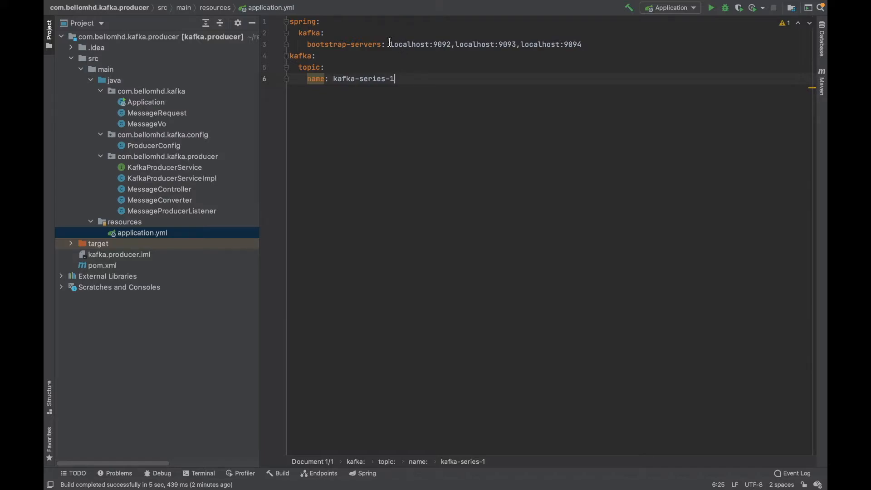
- Review the bootstrap-servers address list by highlighting it twice
drag(390, 44, 582, 44)
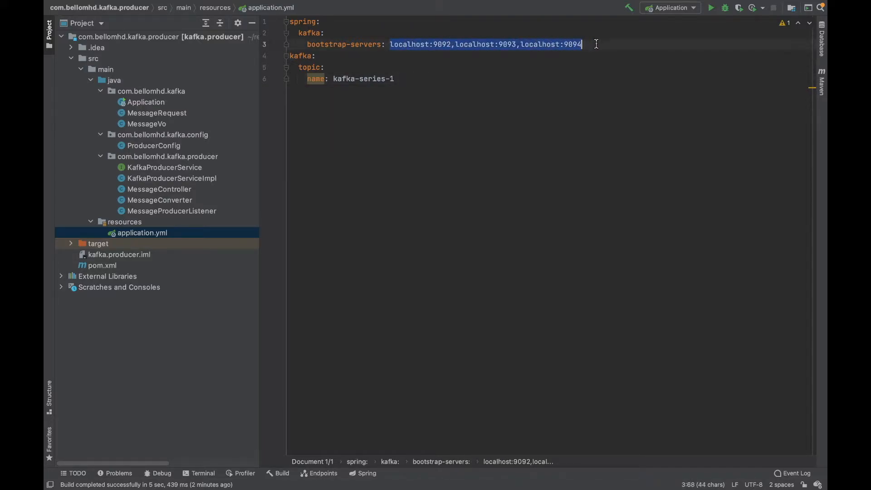
click(596, 43)
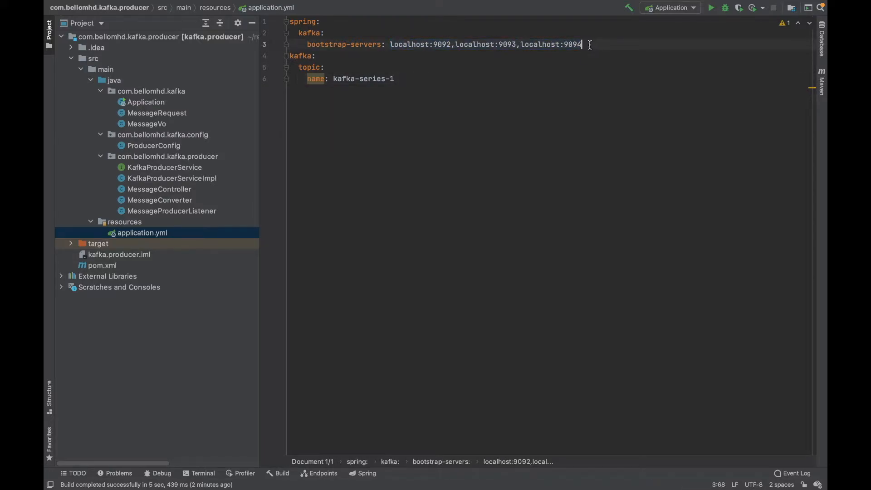
drag(582, 45, 391, 45)
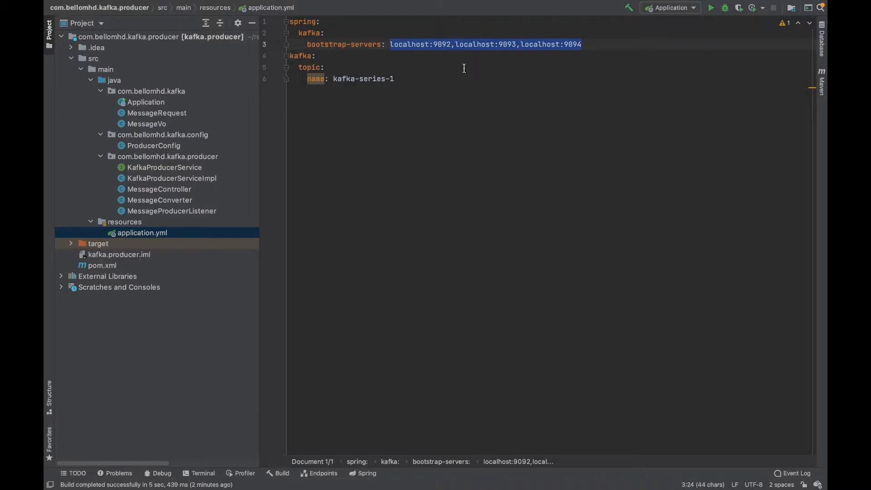
click(494, 85)
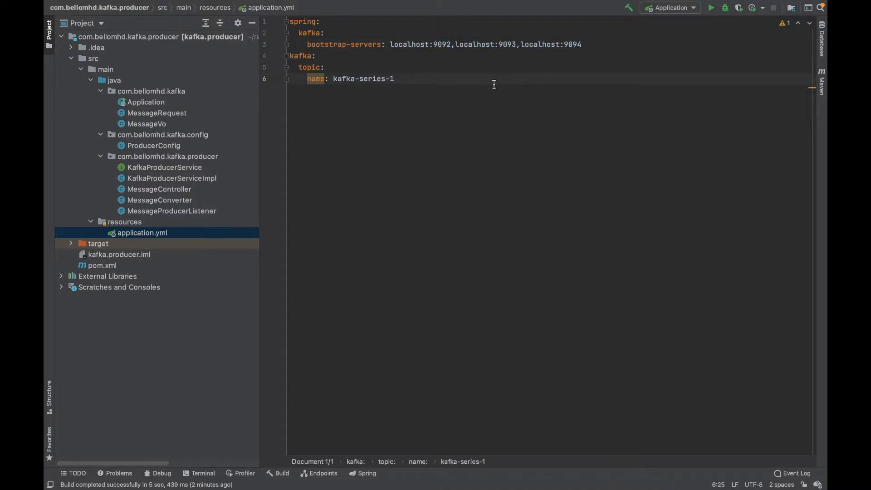
mouse_move(567, 114)
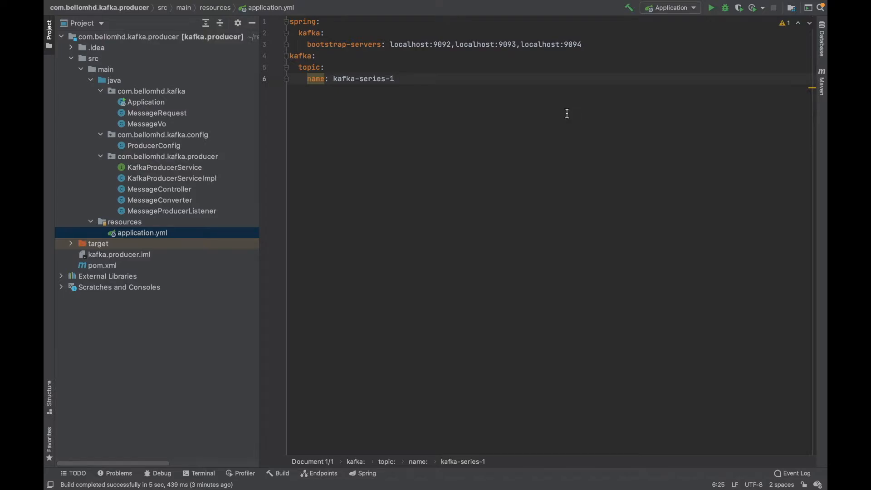
mouse_move(438, 89)
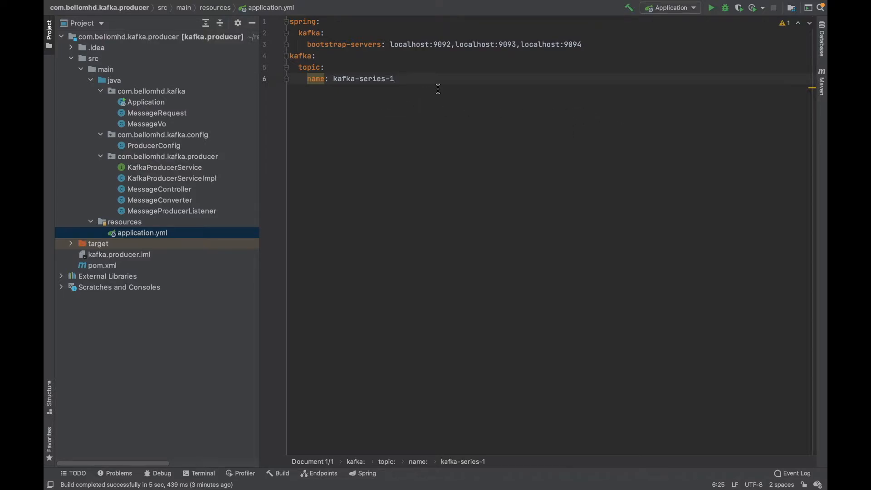
mouse_move(182, 156)
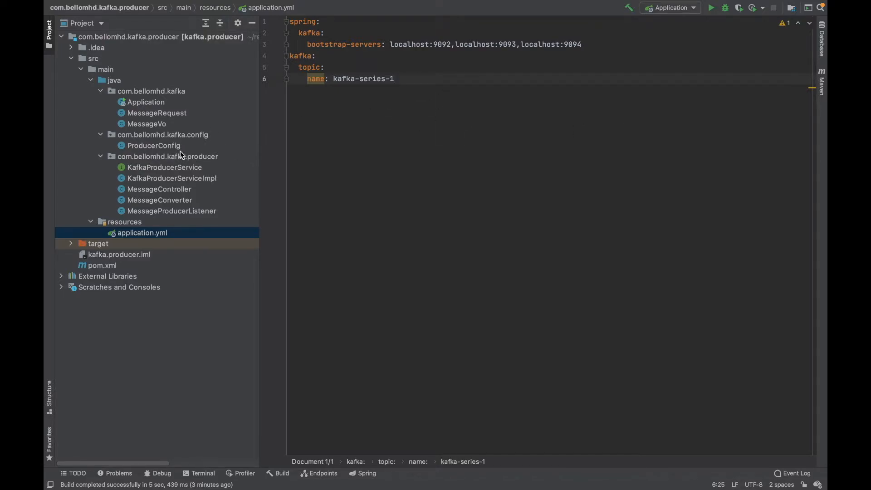
mouse_move(247, 155)
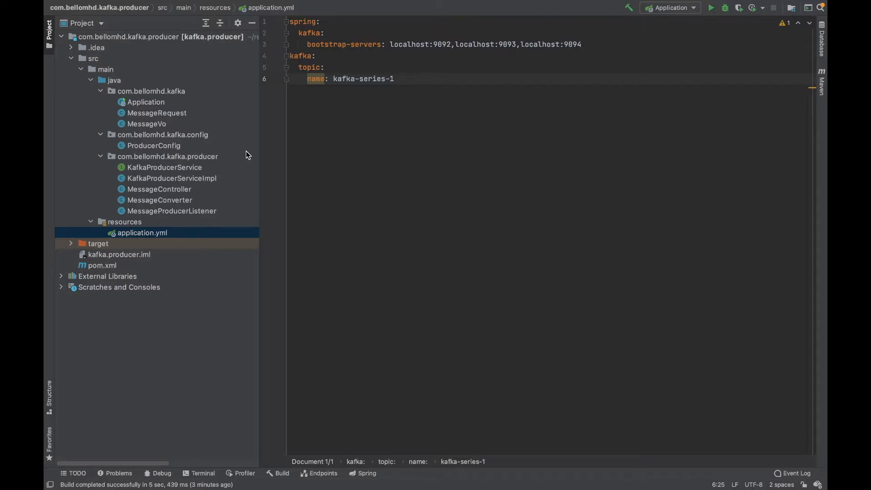
mouse_move(203, 185)
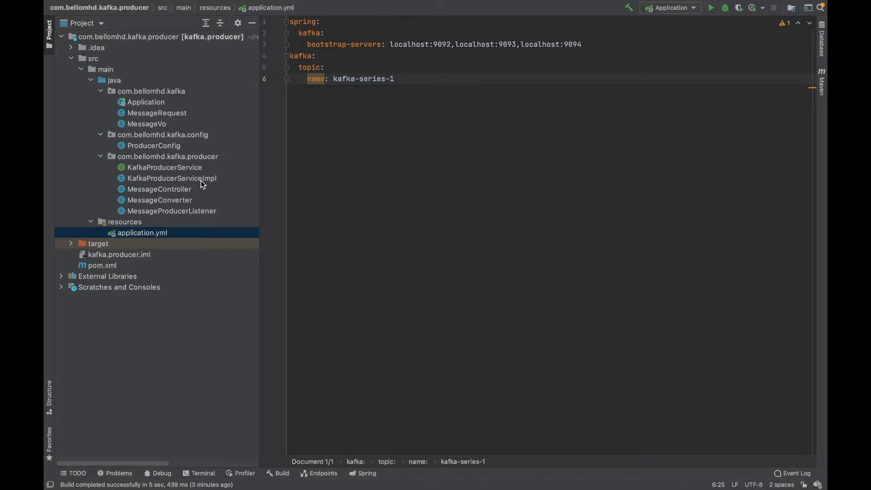
mouse_move(163, 147)
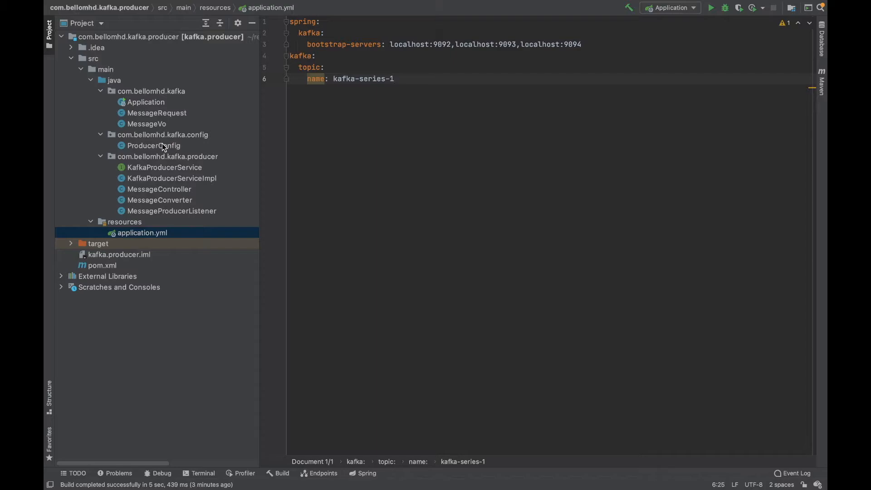
- Bring the Application main class with its SpringBootApplication main method into the editor
click(146, 101)
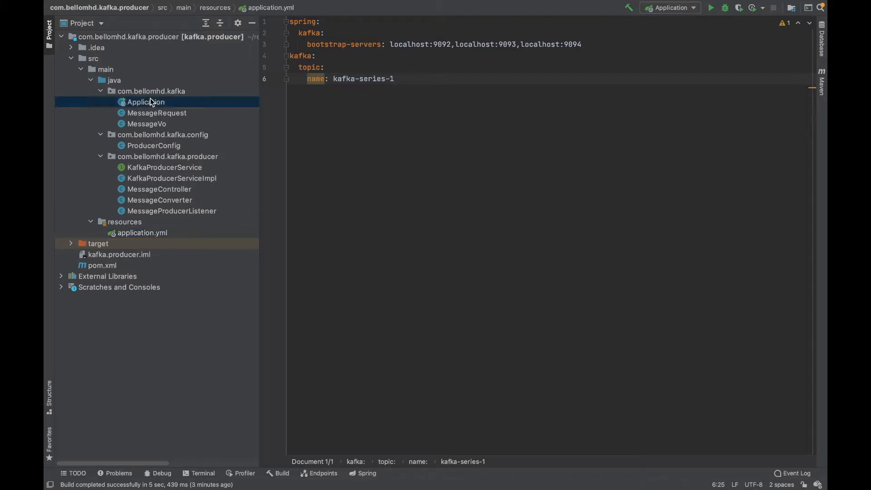
double_click(146, 102)
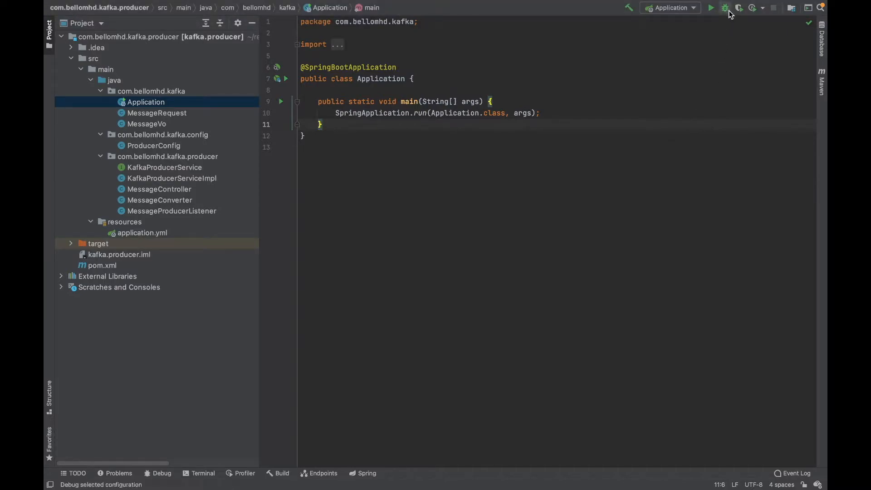
mouse_move(726, 7)
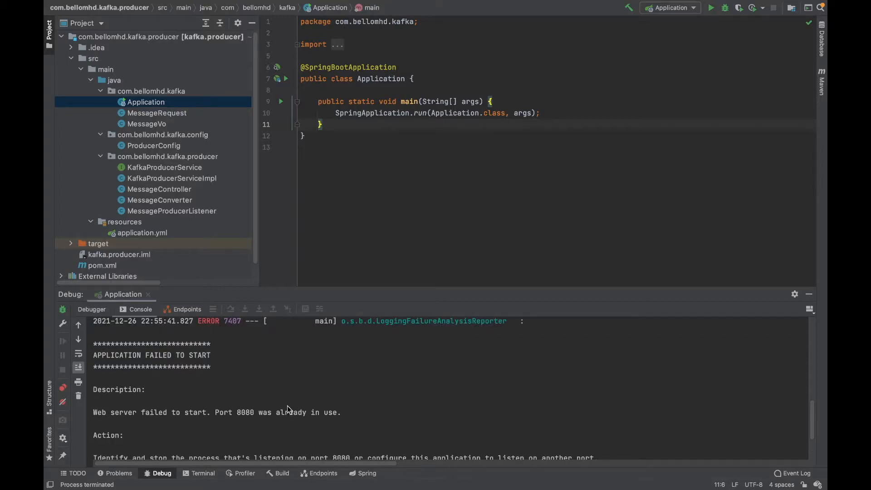
mouse_move(242, 427)
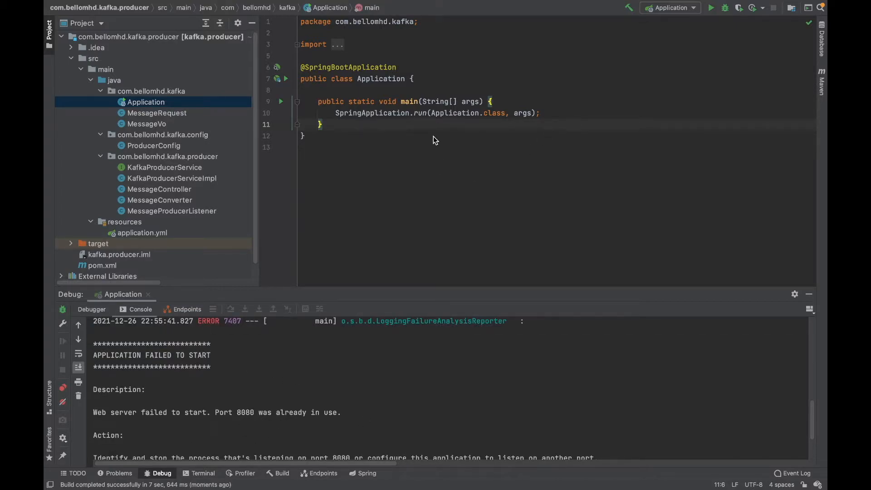
- Add a server: block with port: 9090 at the top of application.yml
double_click(141, 232)
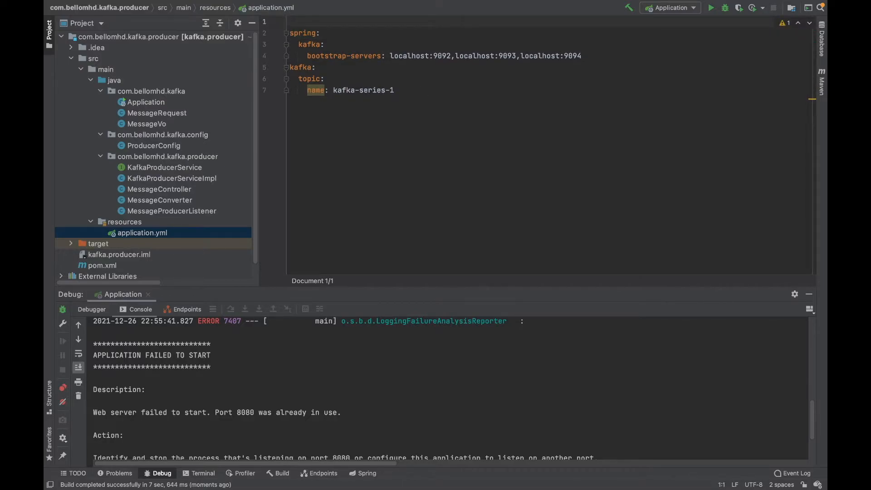
text(server:)
text(port:)
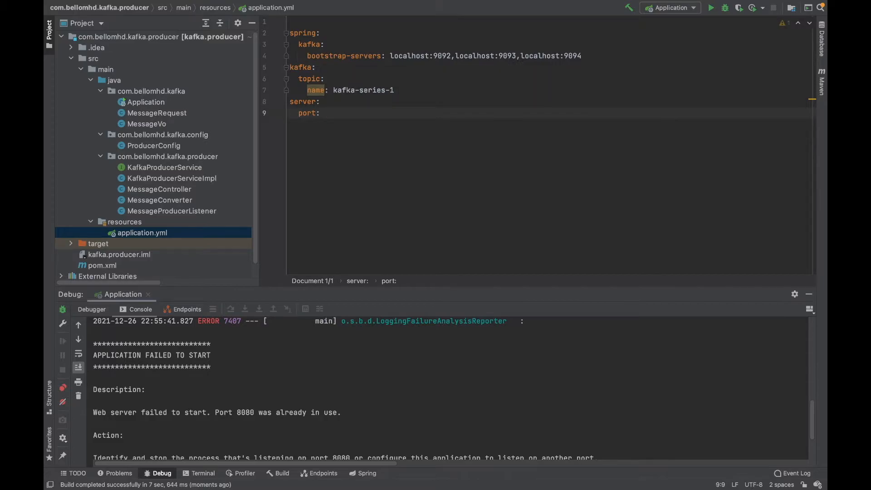
text(9090)
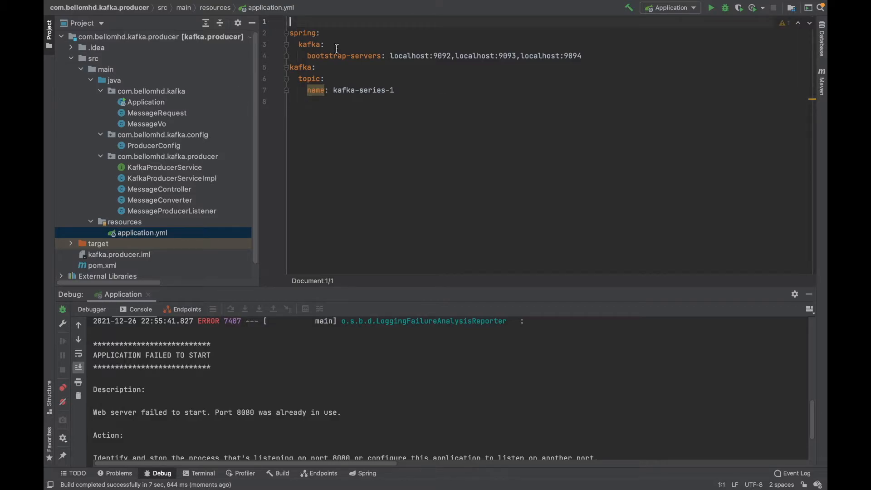
text(server:)
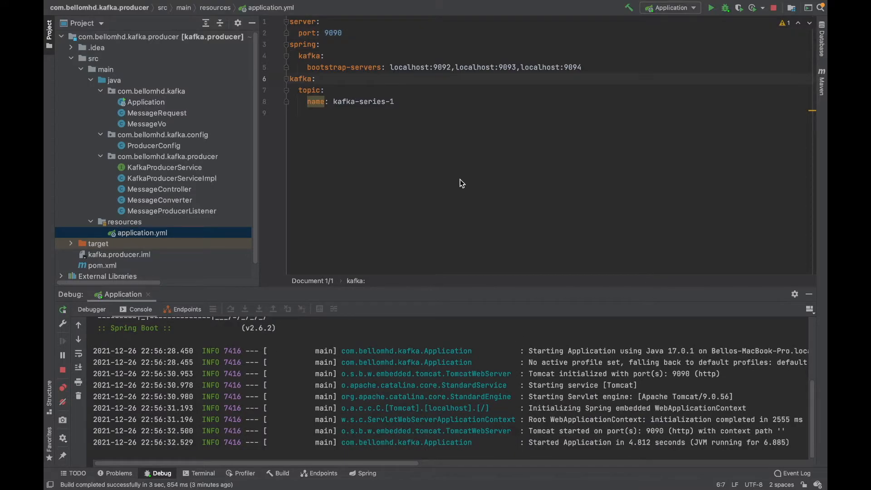
mouse_move(440, 279)
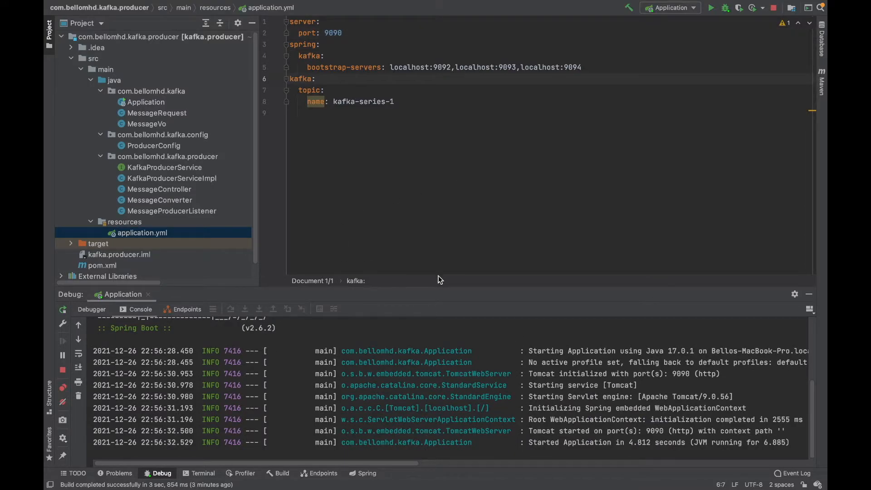
mouse_move(458, 373)
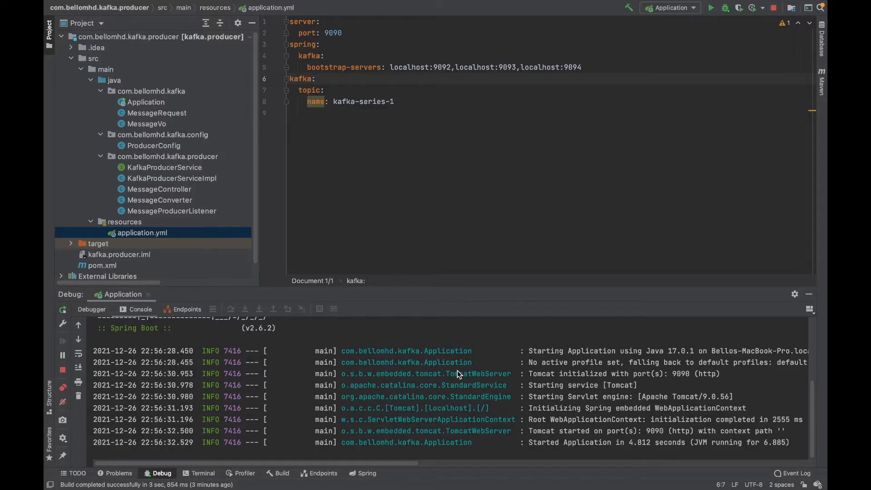
mouse_move(599, 405)
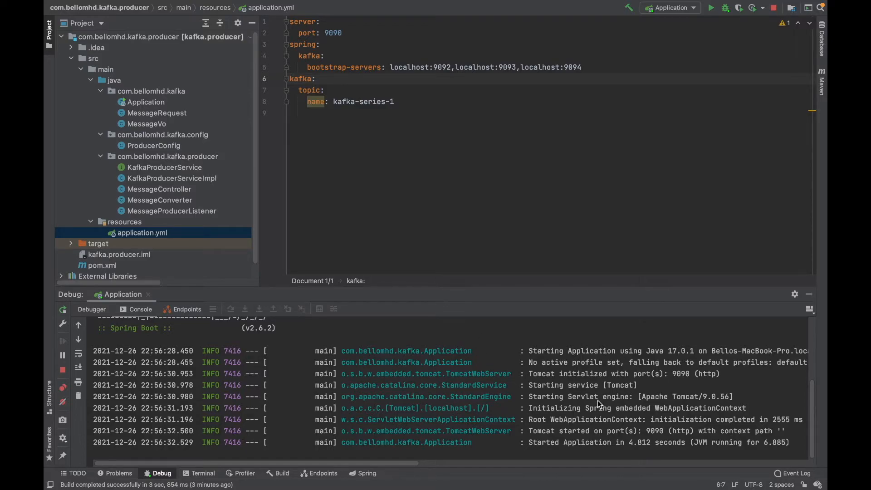
mouse_move(592, 321)
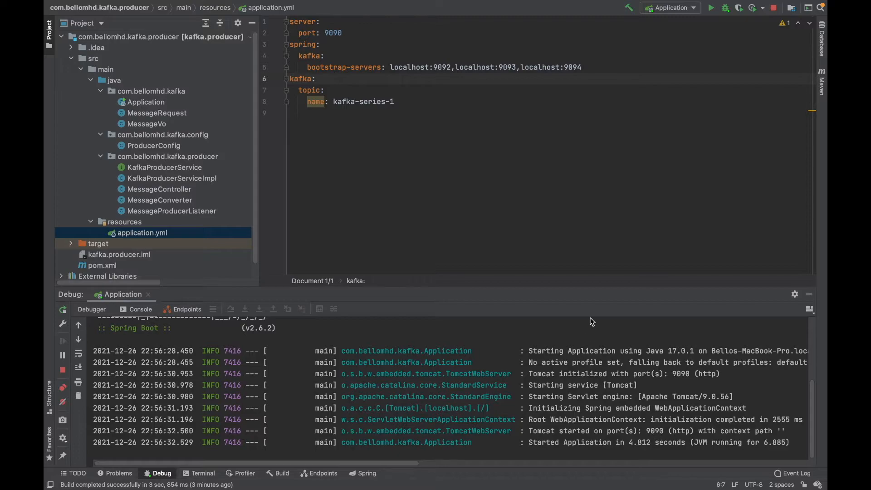
mouse_move(446, 257)
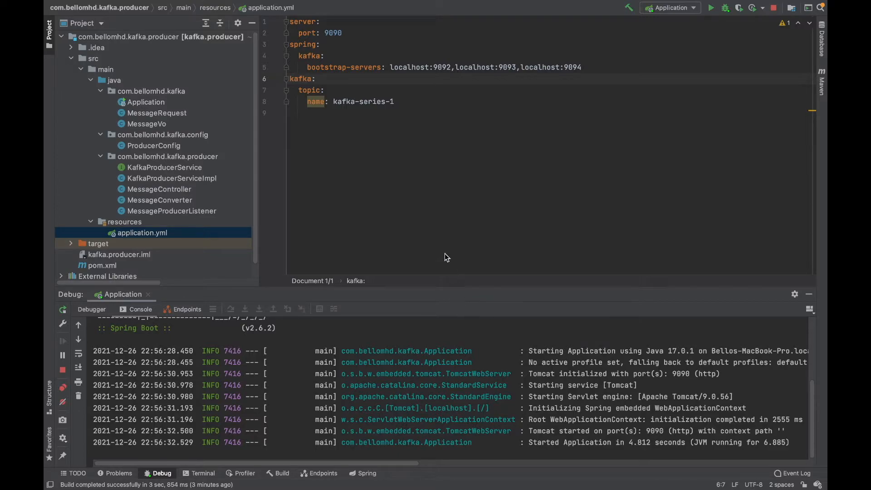
mouse_move(544, 260)
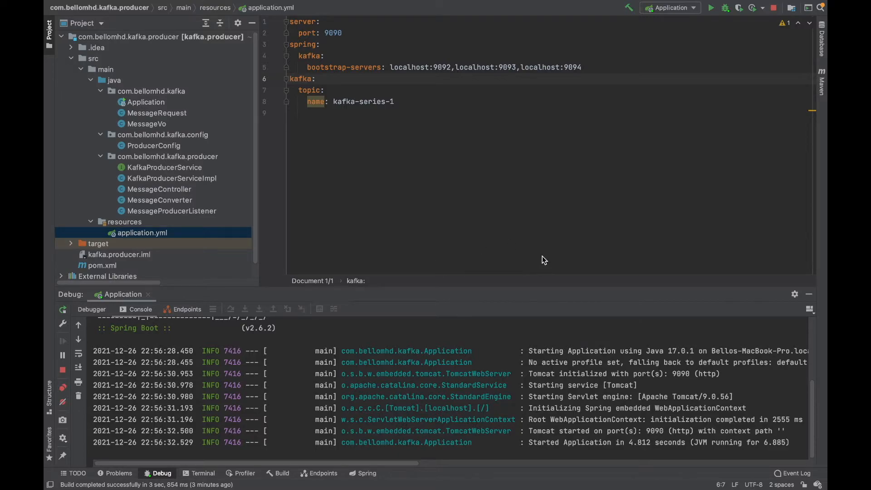
mouse_move(331, 276)
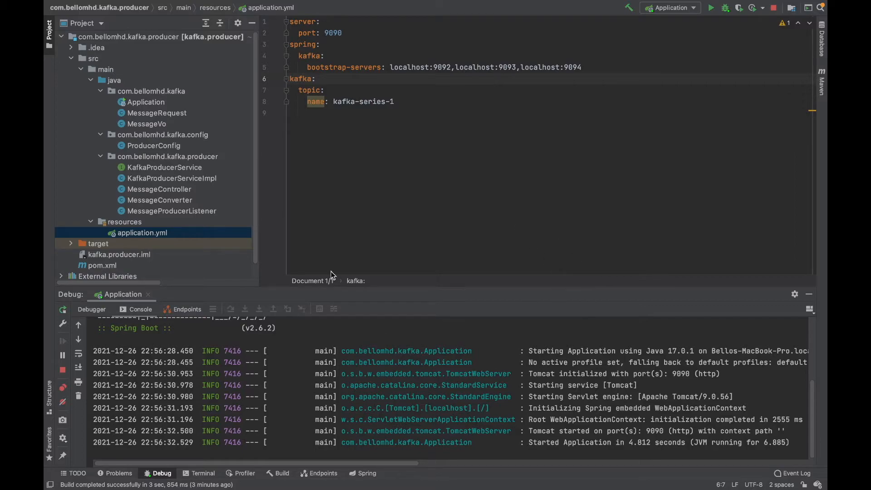
mouse_move(540, 193)
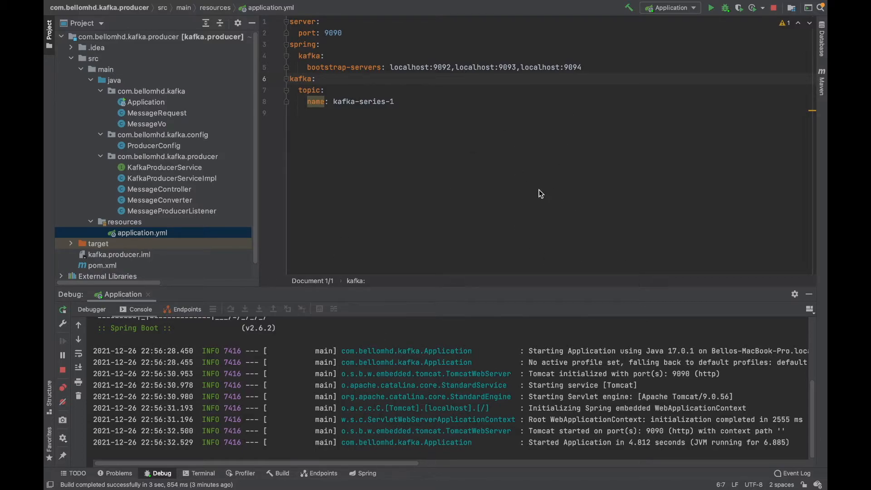
mouse_move(436, 158)
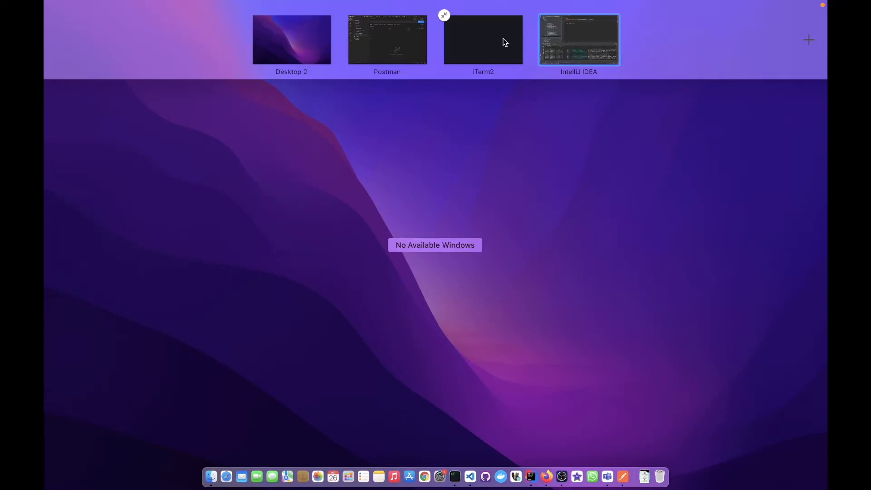
- In iTerm2, run kafka-console-consumer.sh on localhost:9094 for topic kafka-series-1
click(483, 40)
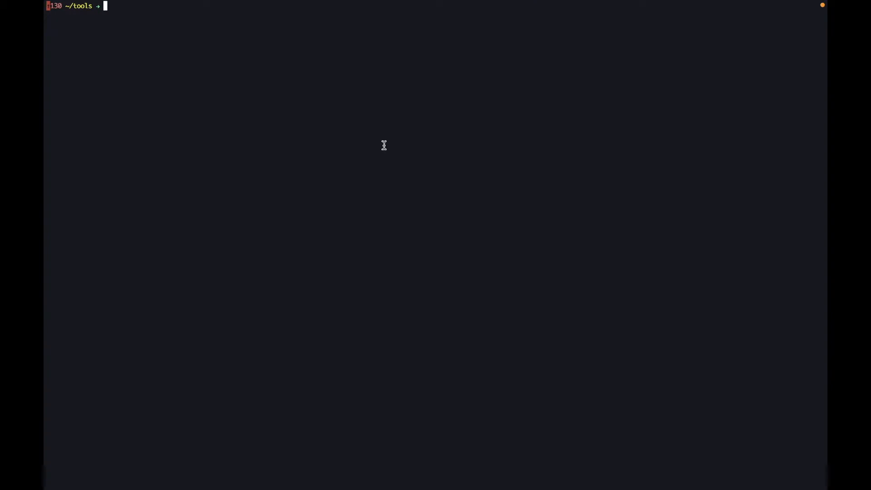
text(kafka-1/bin/kafka-console-consumer.sh --bootstrap-server localhost:9094 --topic kafka-series-1)
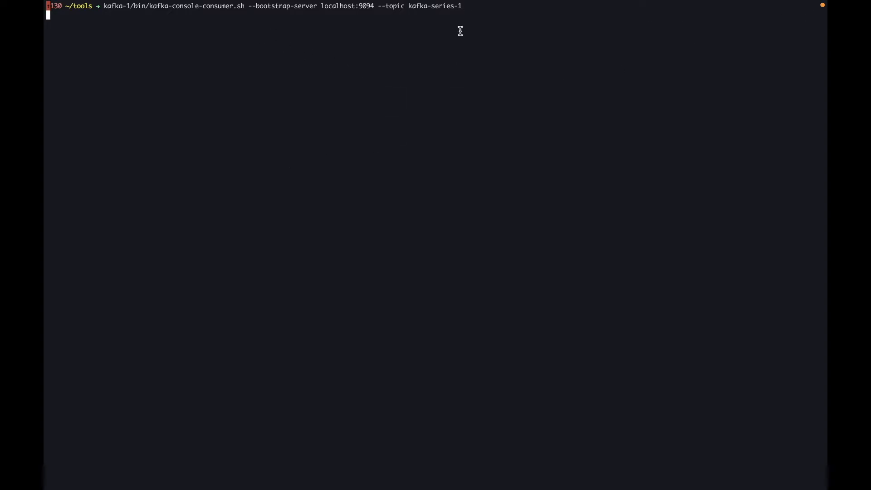
mouse_move(327, 49)
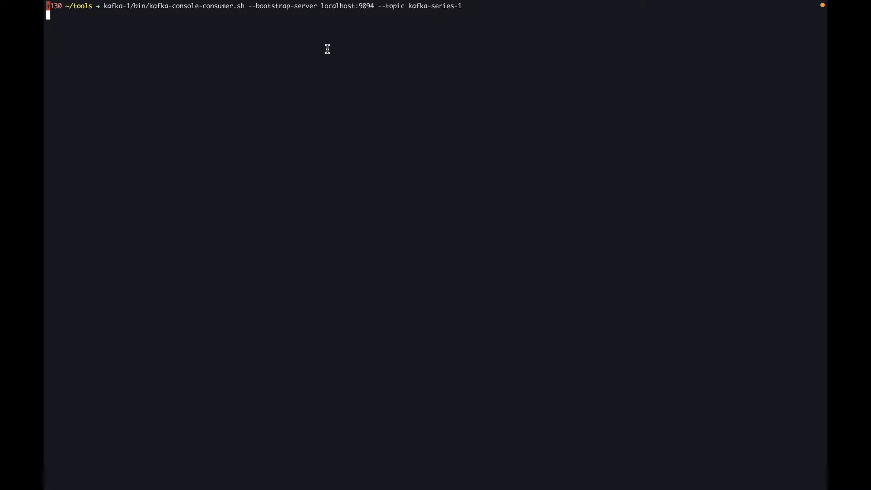
mouse_move(367, 78)
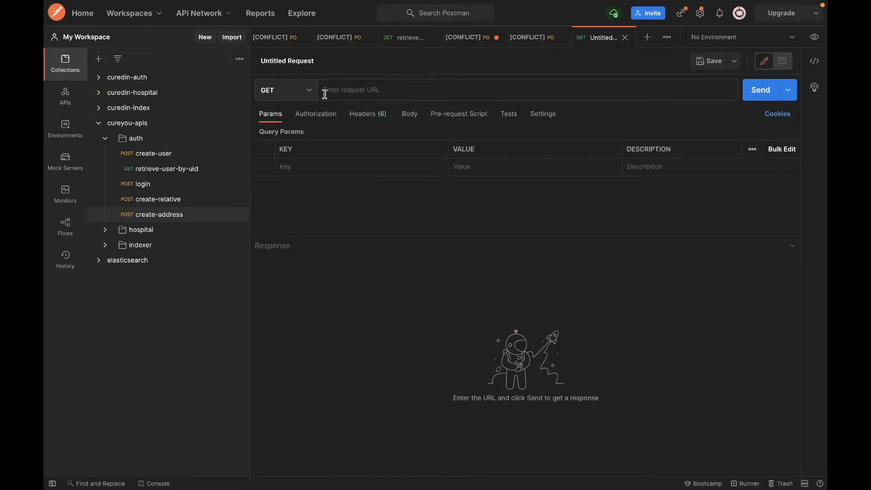
click(285, 90)
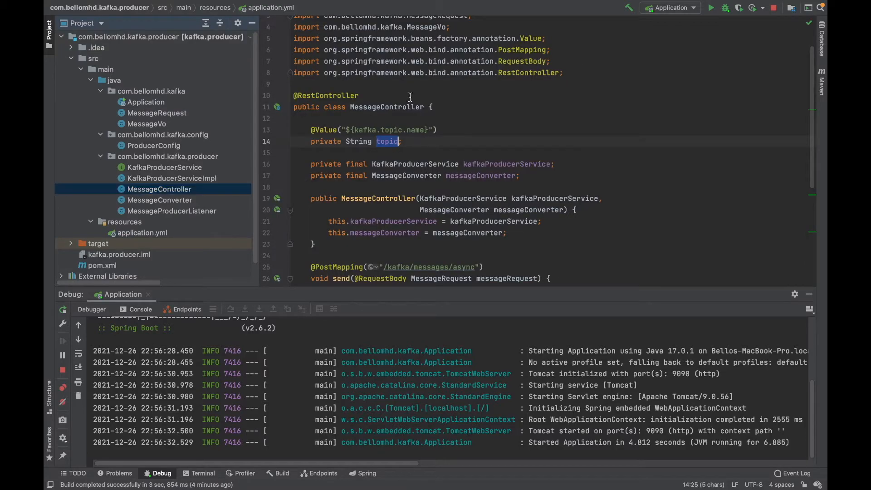
scroll(down, 3)
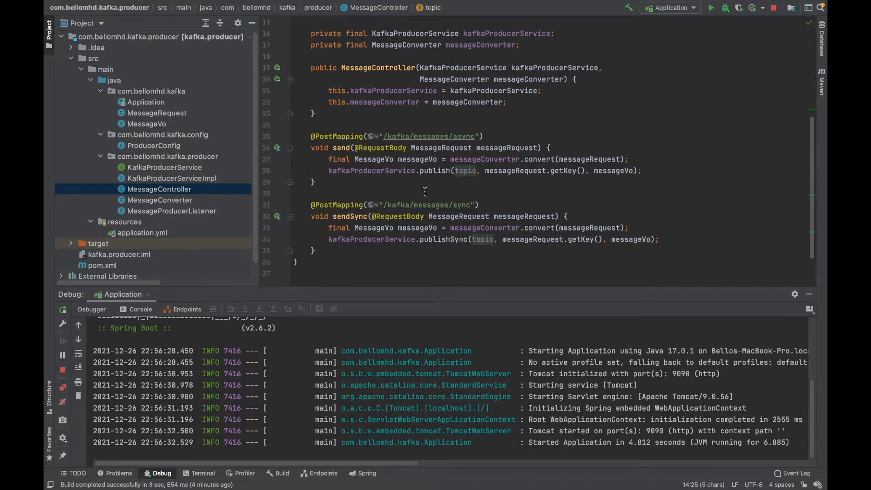
mouse_move(380, 136)
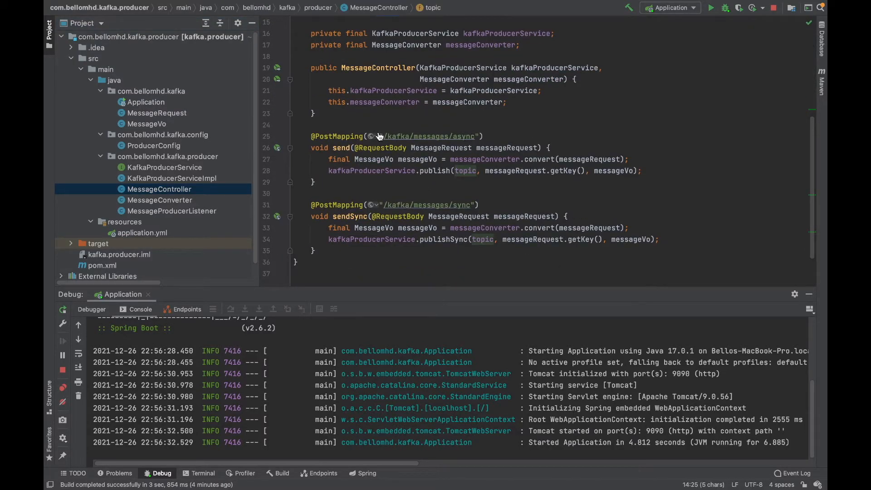
double_click(427, 136)
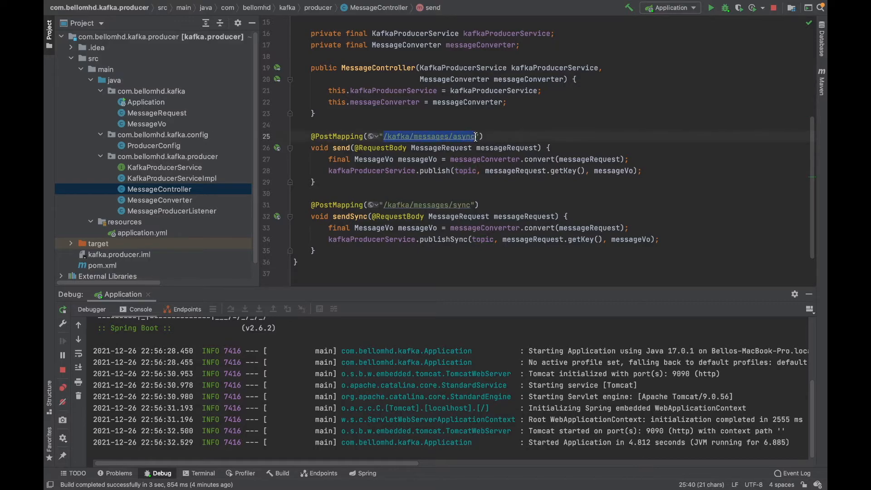
mouse_move(504, 183)
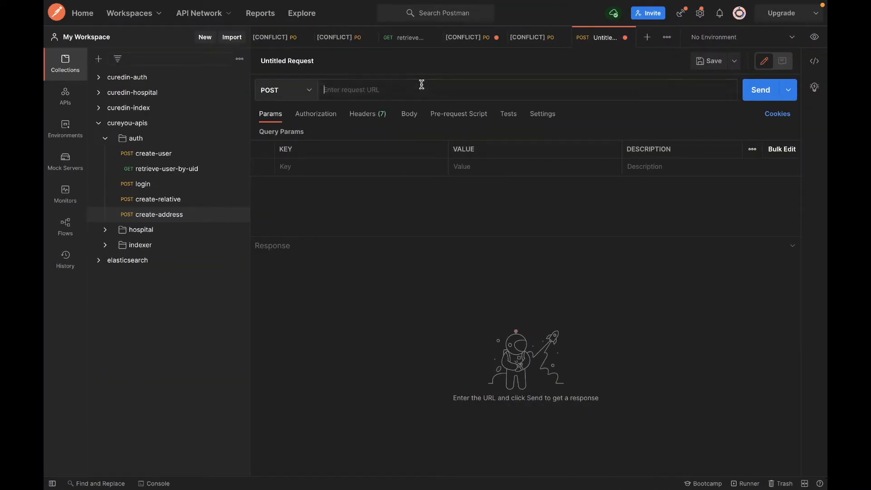
- Point the request URL at localhost:9090/kafka/messages/async
text(locald)
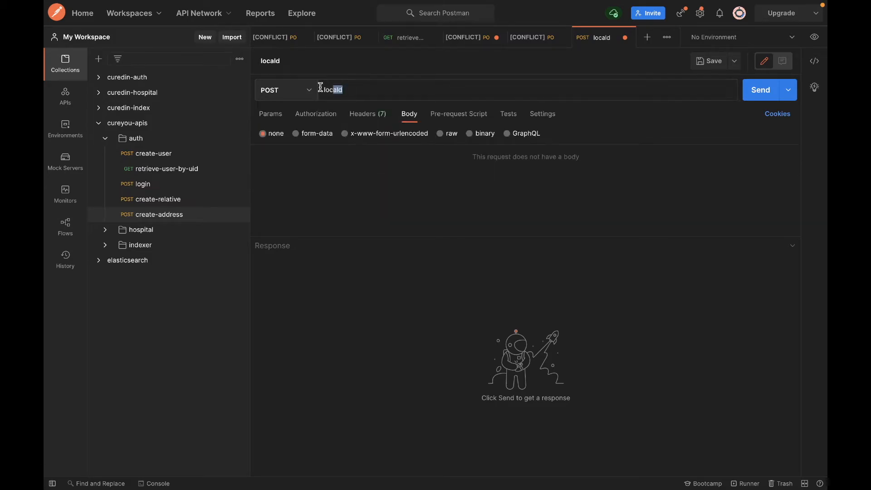
key(Backspace)
text(host:)
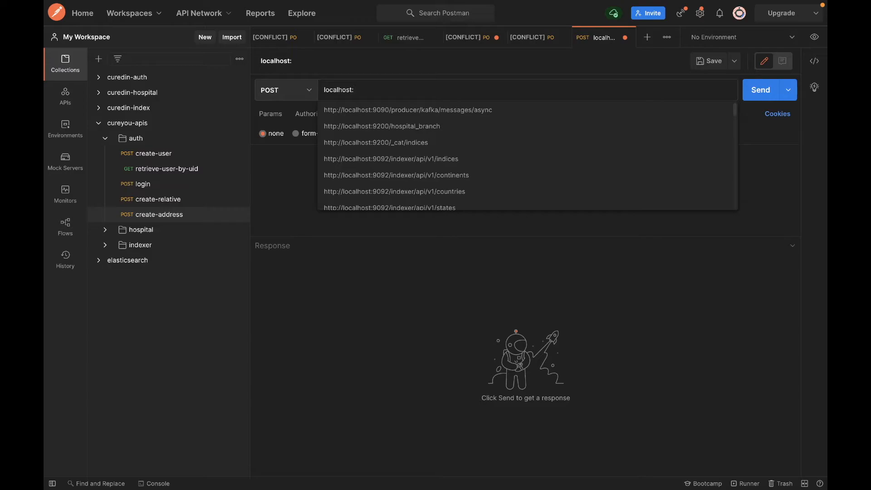
text(9090/kafka/messages/async)
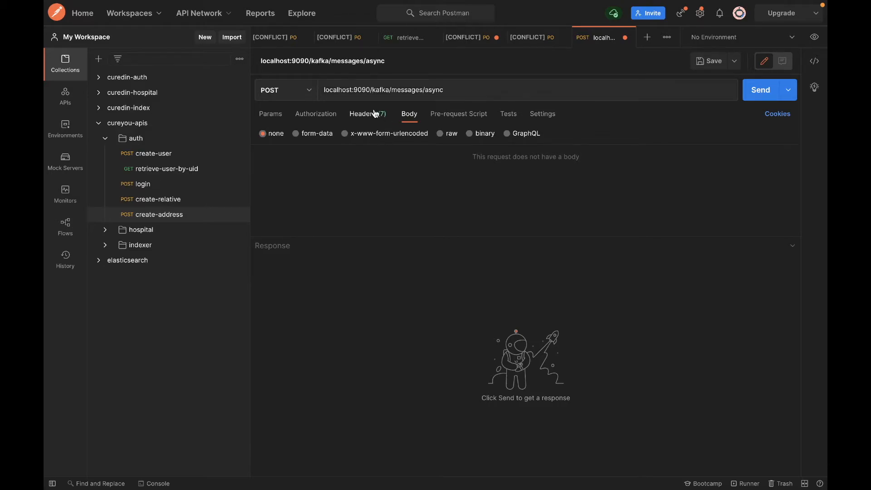
- Check the Content-Type application/json header, then turn to the request body
click(363, 114)
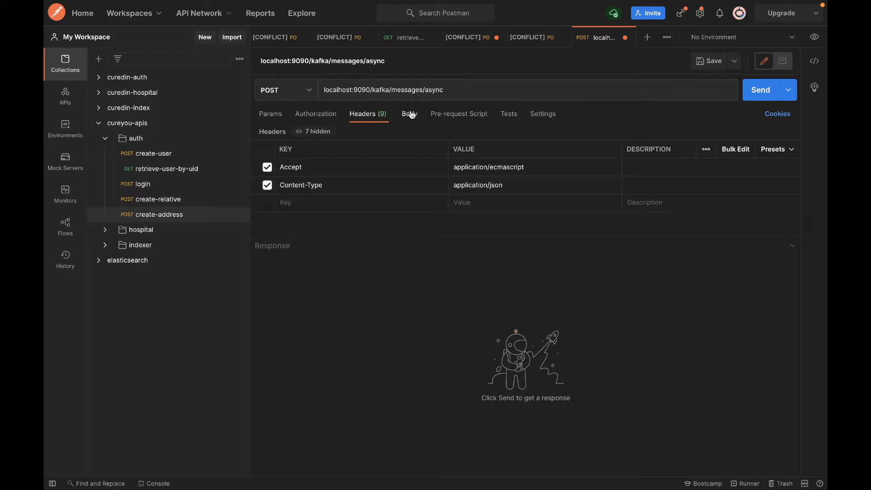
click(409, 114)
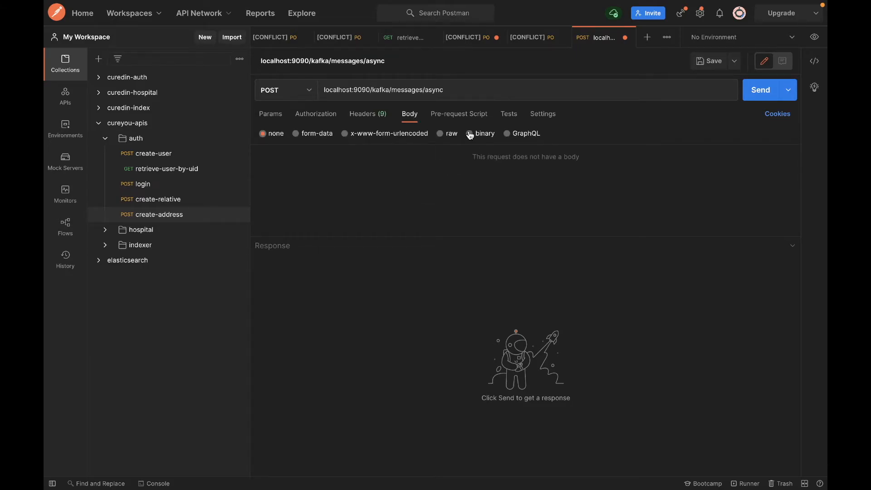
- Write the raw JSON body {"id": 1, "message": "This is a message from producer client"}
click(442, 133)
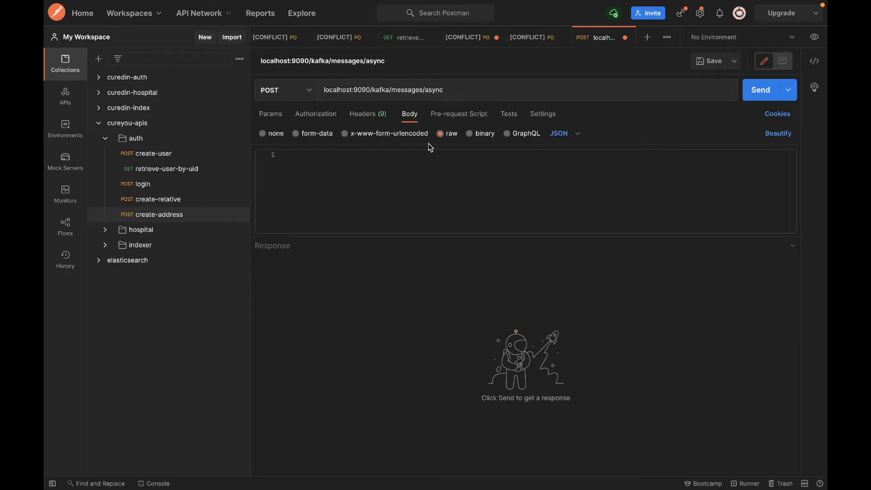
text({})
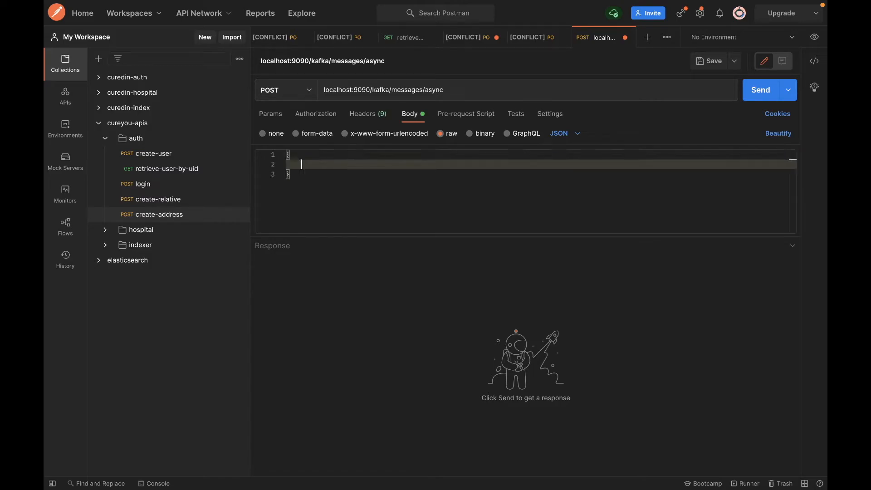
text("id")
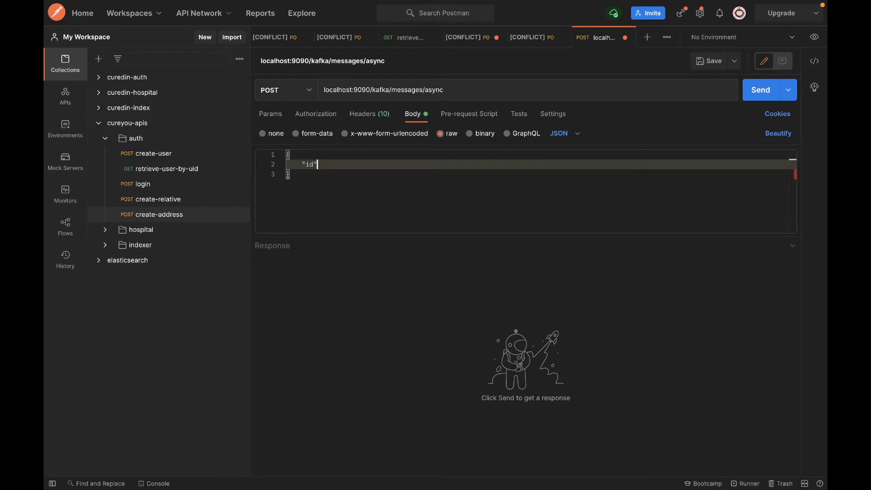
text(: 1,)
text(")
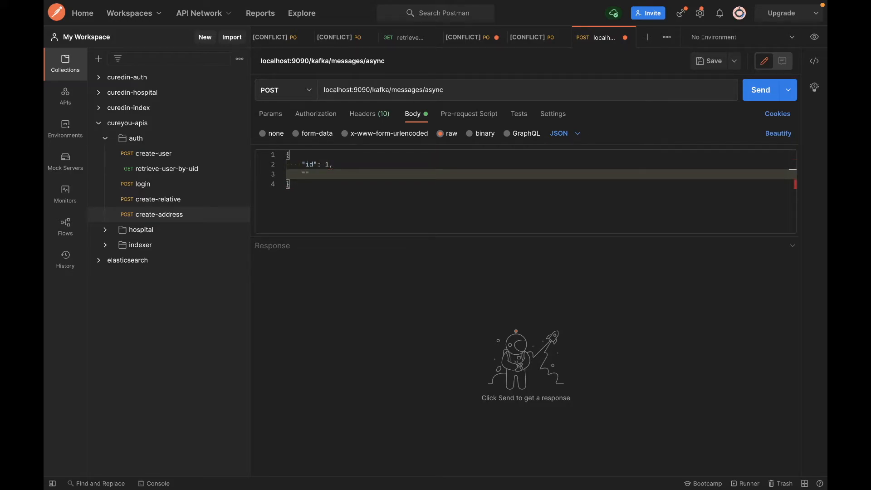
text(message)
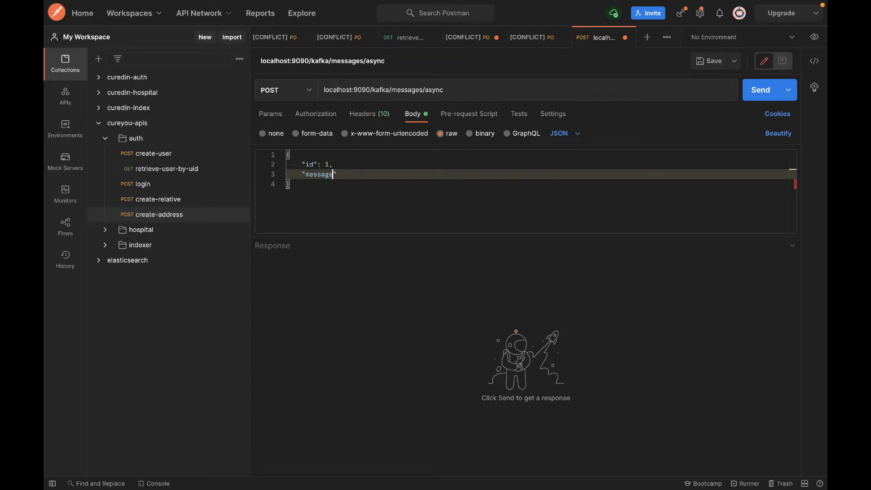
text(: ")
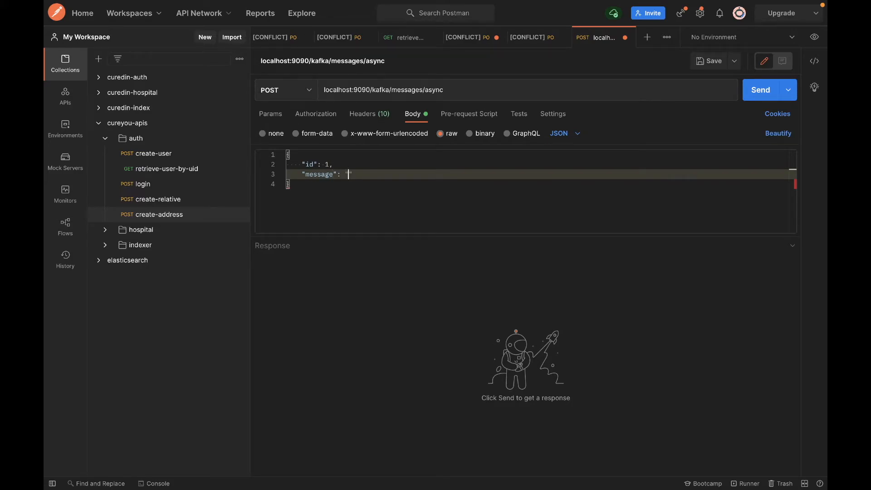
text(This is a message pr)
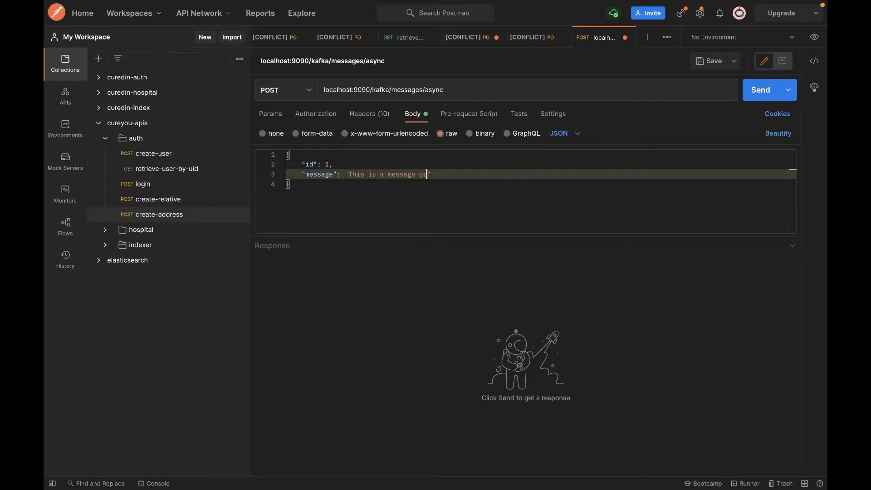
text(from)
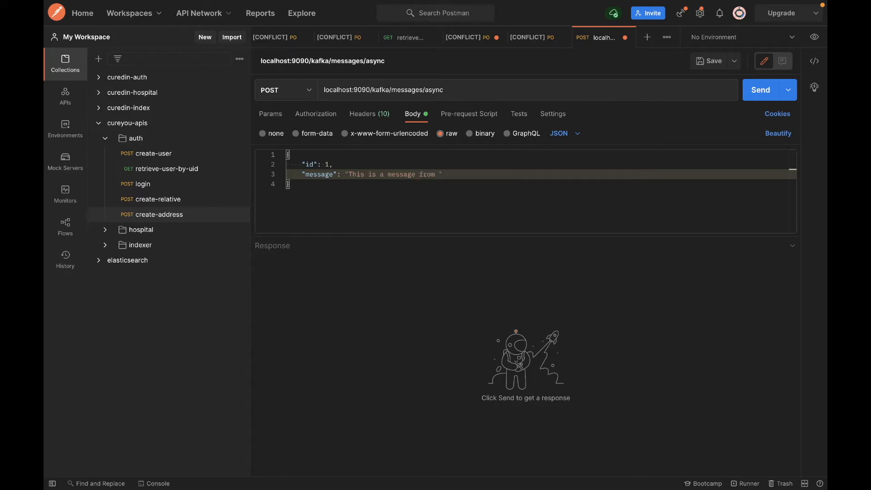
text(produ)
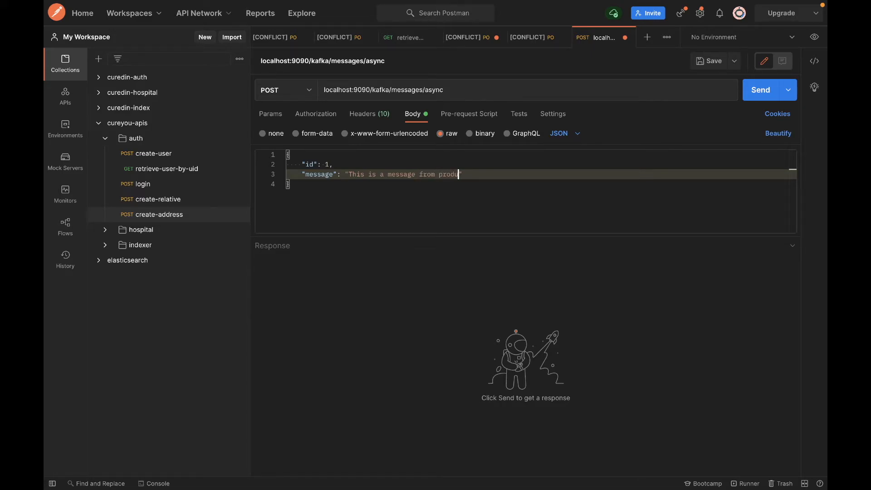
text(cer client)
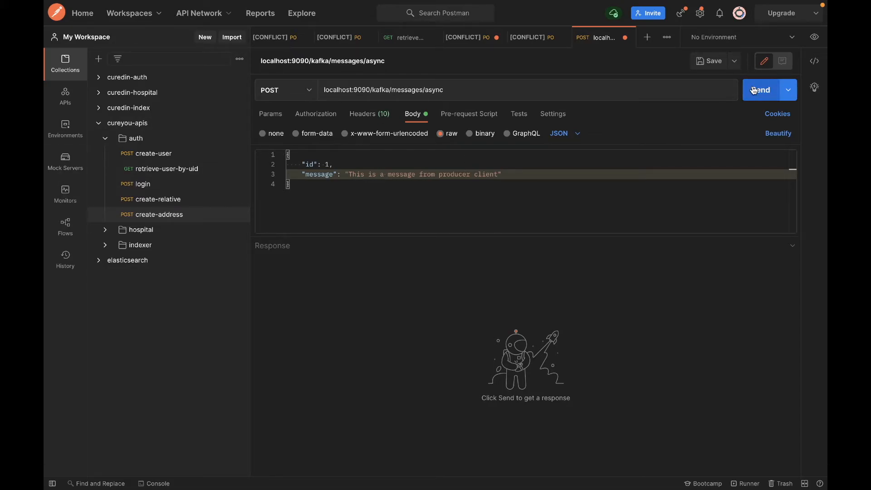
- Send the POST so the Kafka console consumer receives the message
click(762, 90)
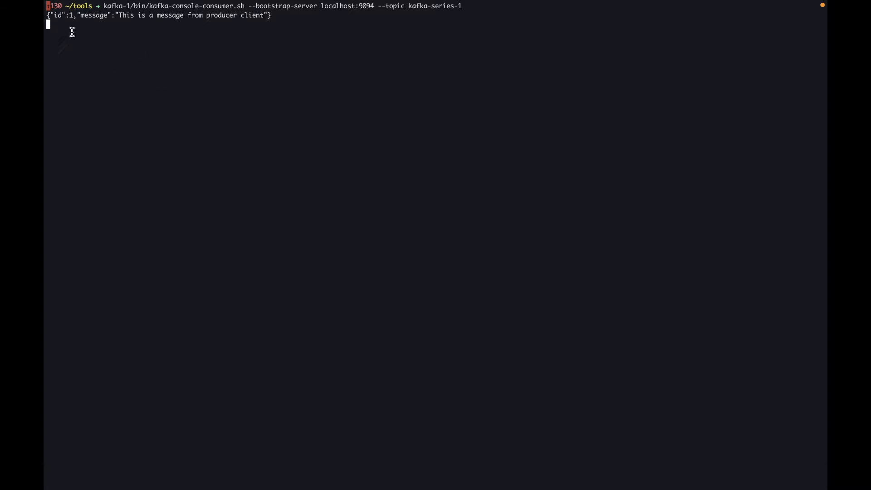
mouse_move(112, 80)
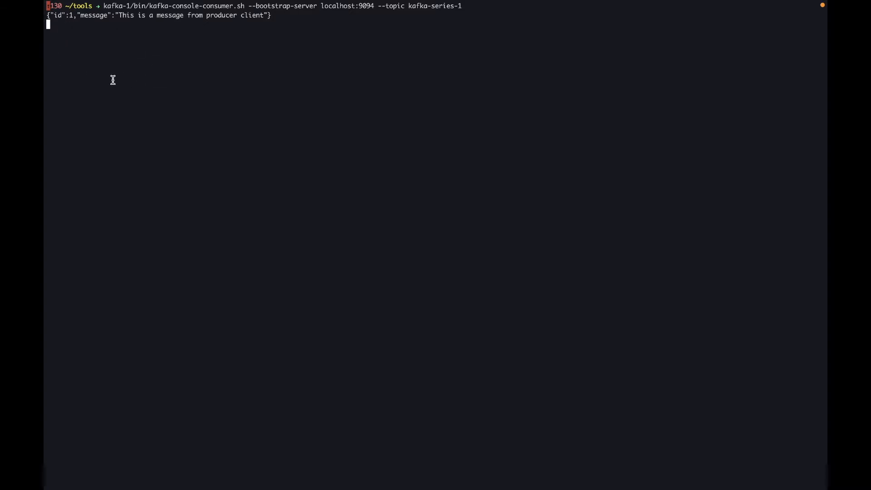
mouse_move(229, 54)
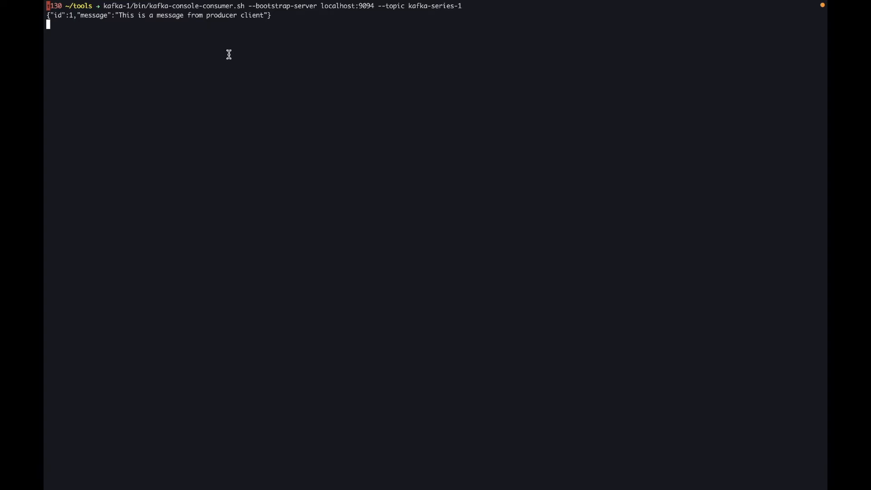
mouse_move(216, 49)
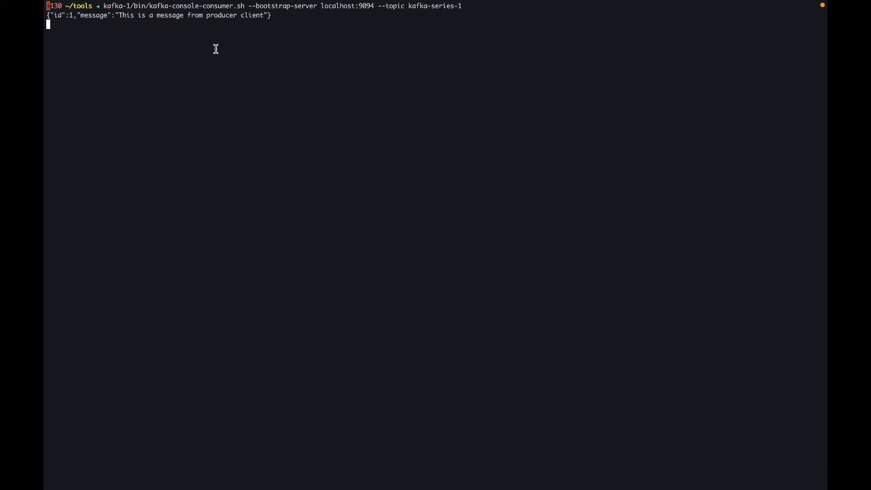
mouse_move(245, 58)
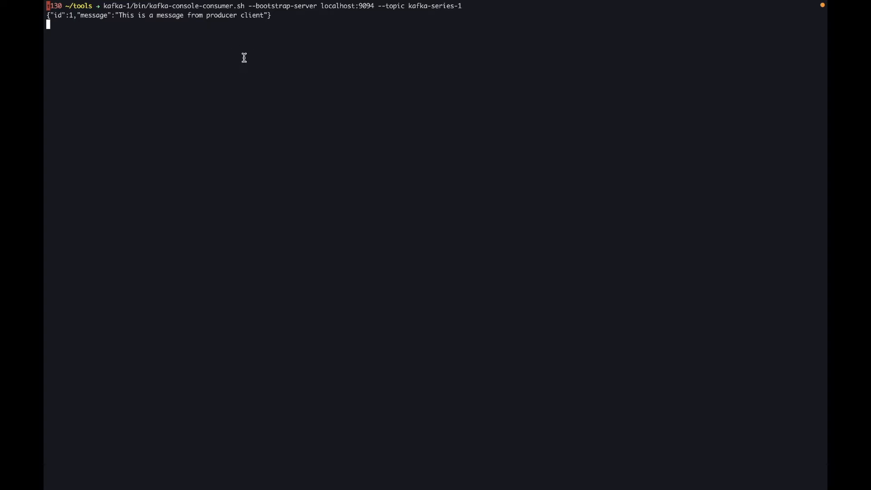
mouse_move(262, 24)
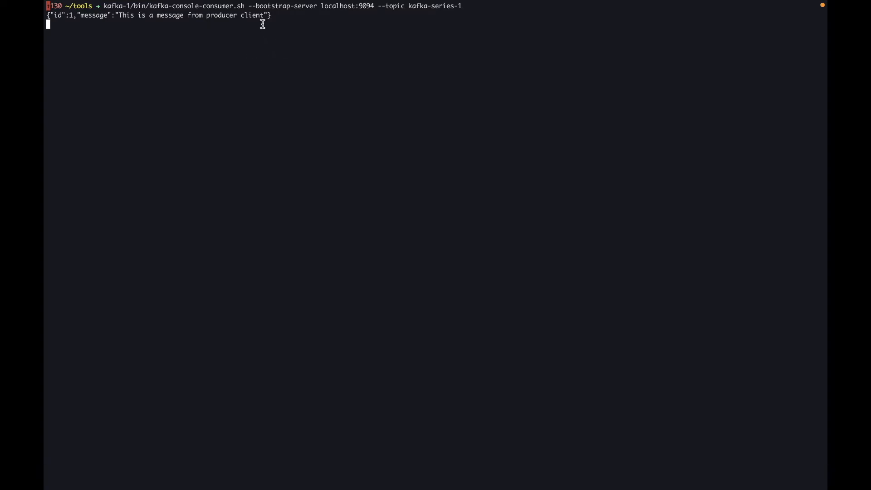
mouse_move(276, 33)
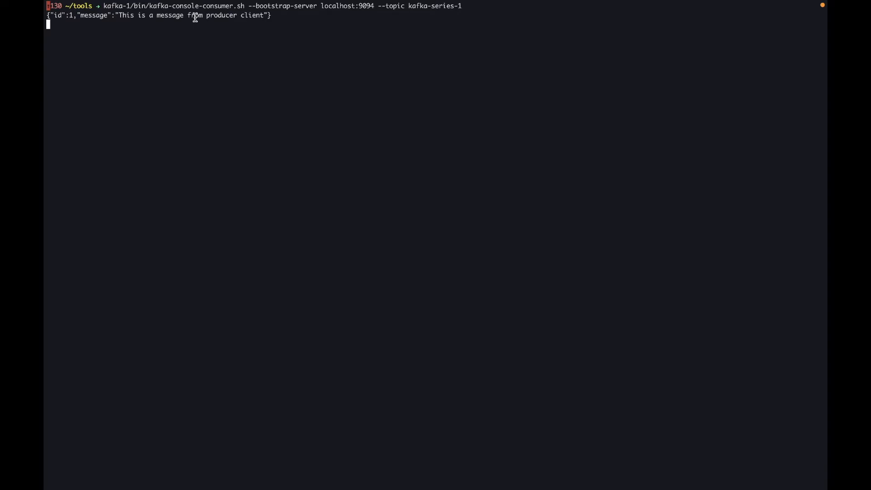
mouse_move(280, 22)
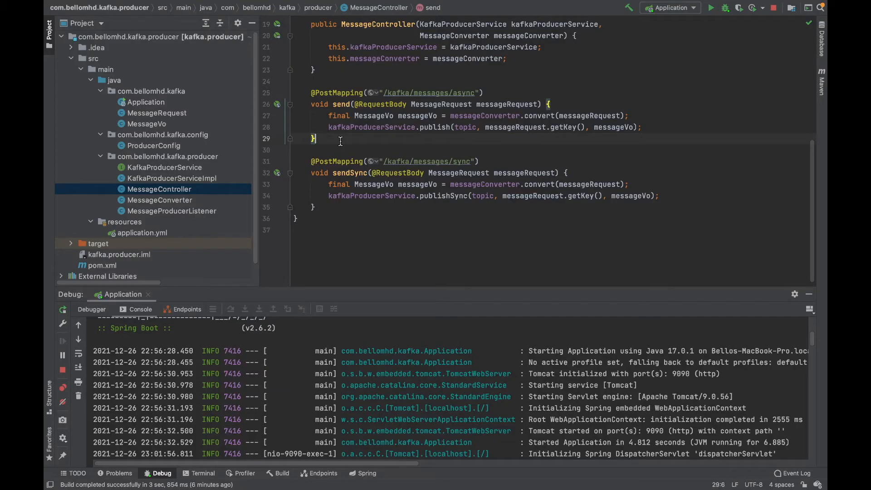
mouse_move(207, 193)
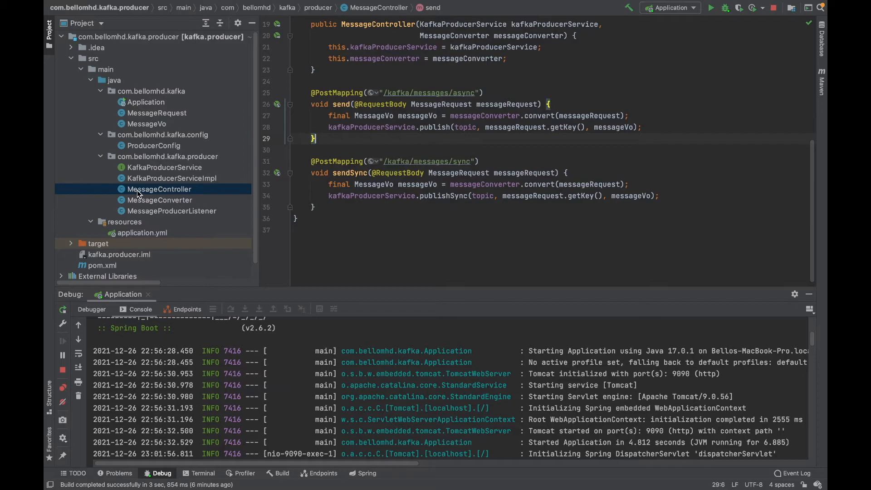
mouse_move(179, 192)
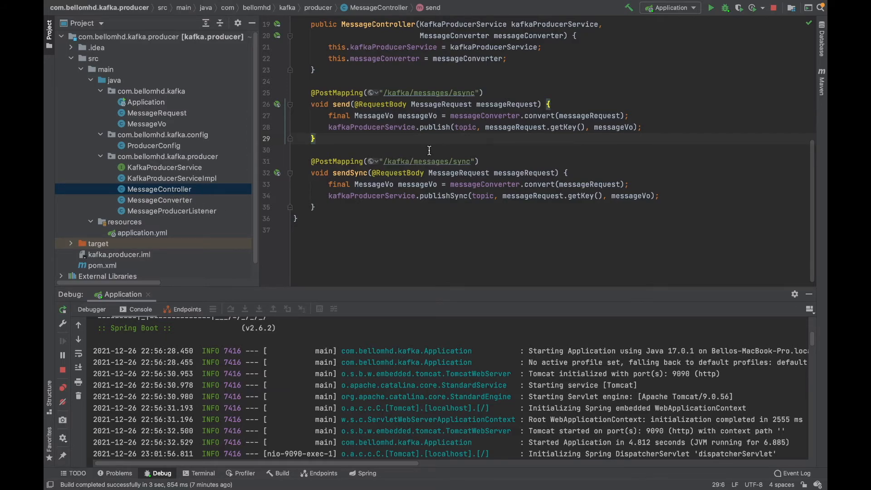
mouse_move(441, 166)
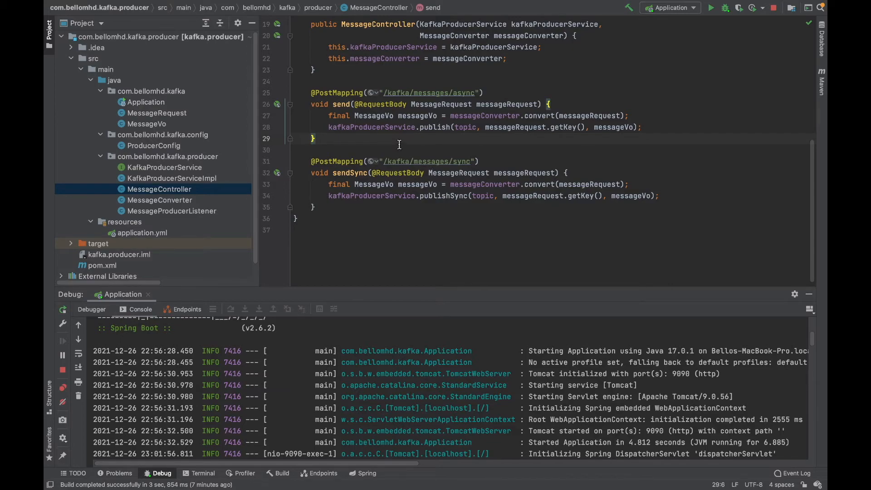
mouse_move(410, 146)
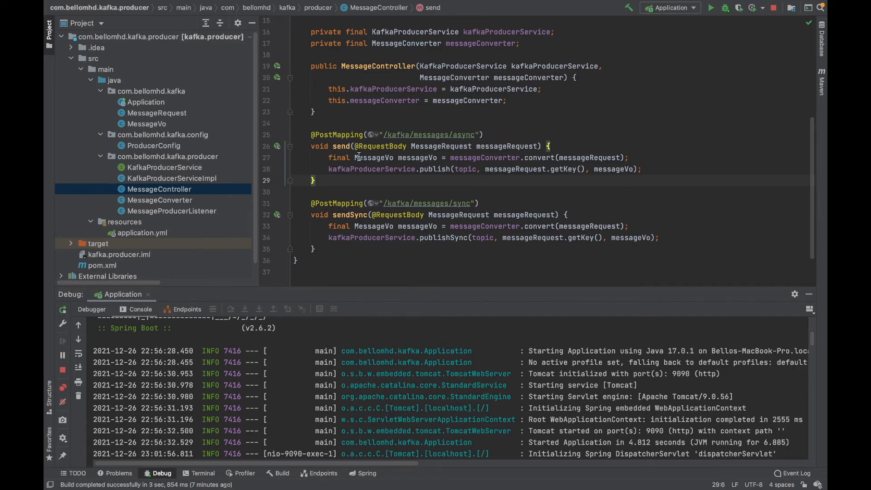
mouse_move(343, 175)
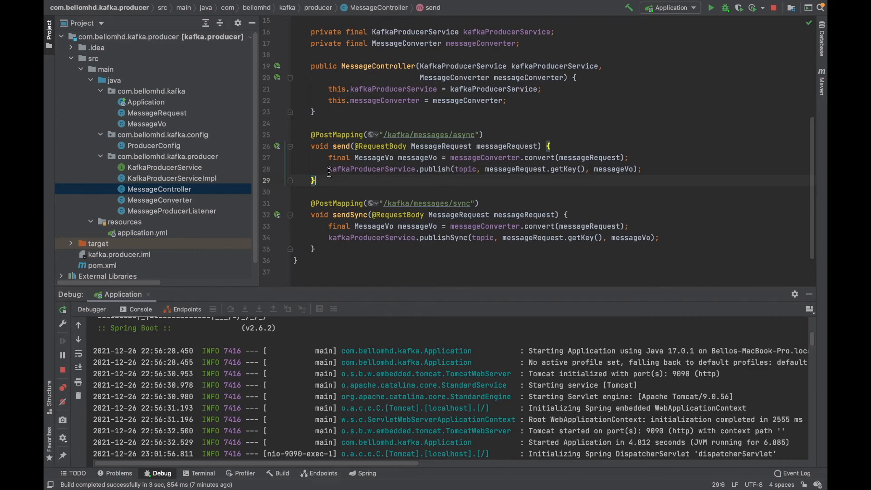
mouse_move(340, 182)
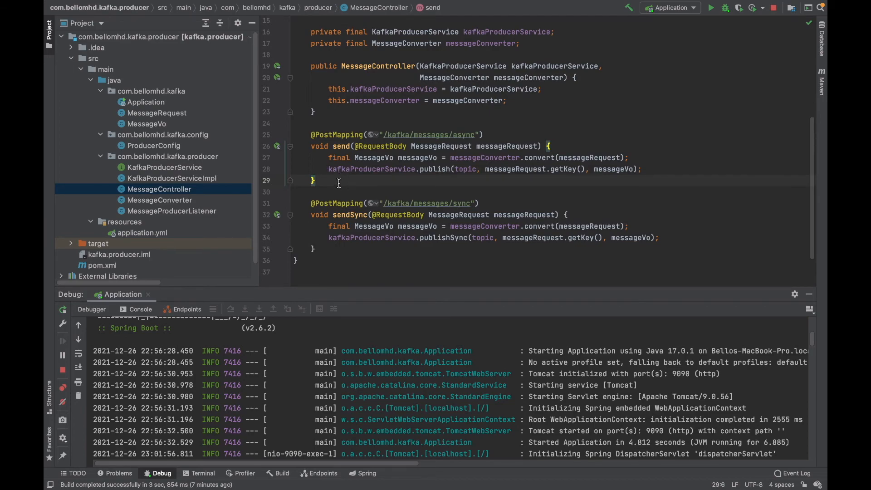
mouse_move(379, 191)
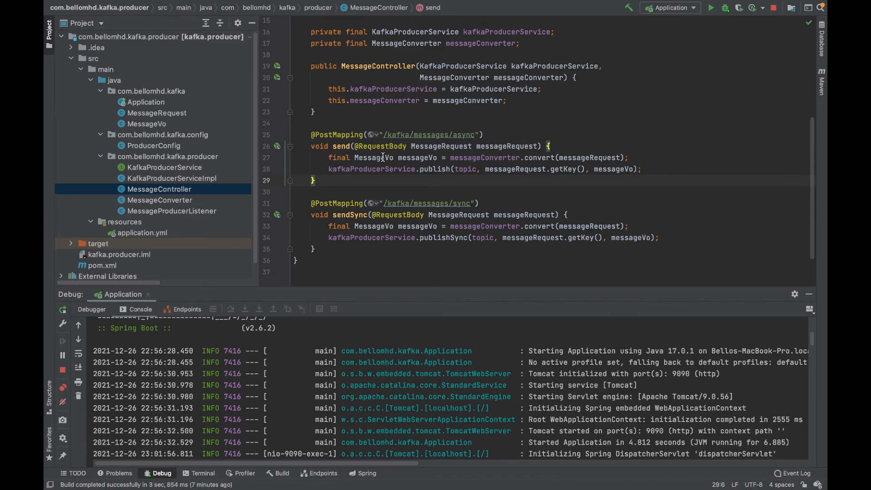
mouse_move(387, 158)
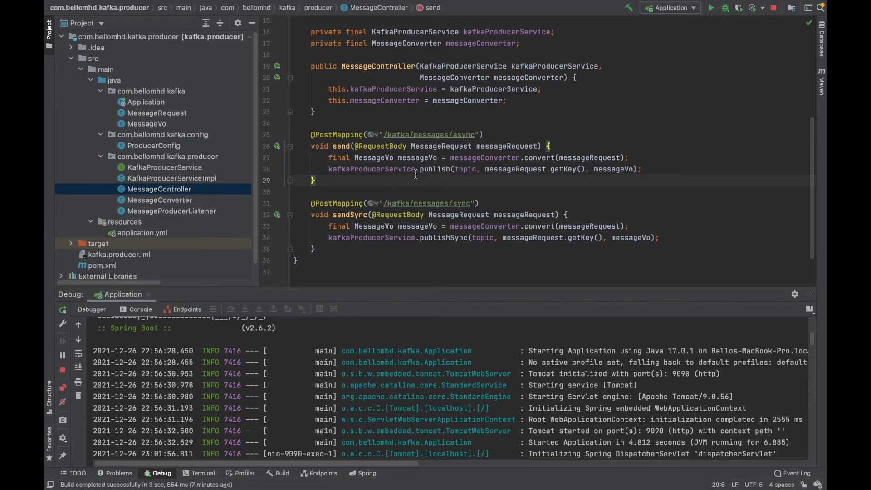
mouse_move(409, 158)
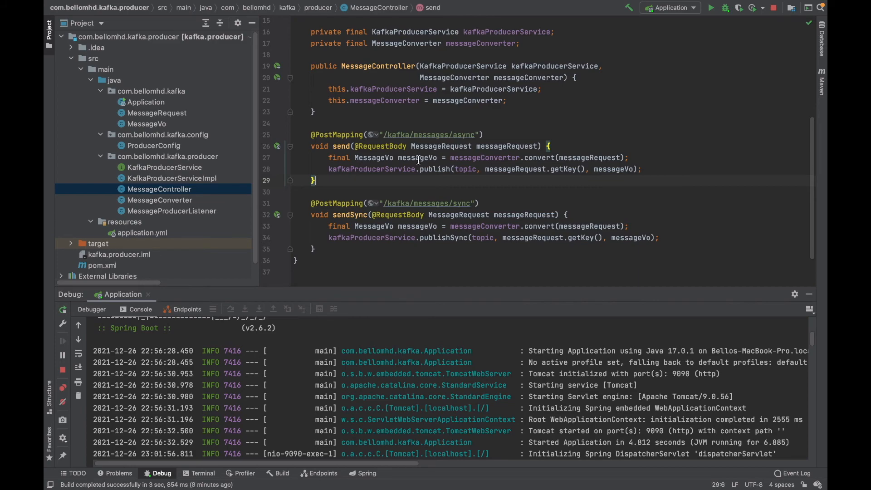
mouse_move(414, 158)
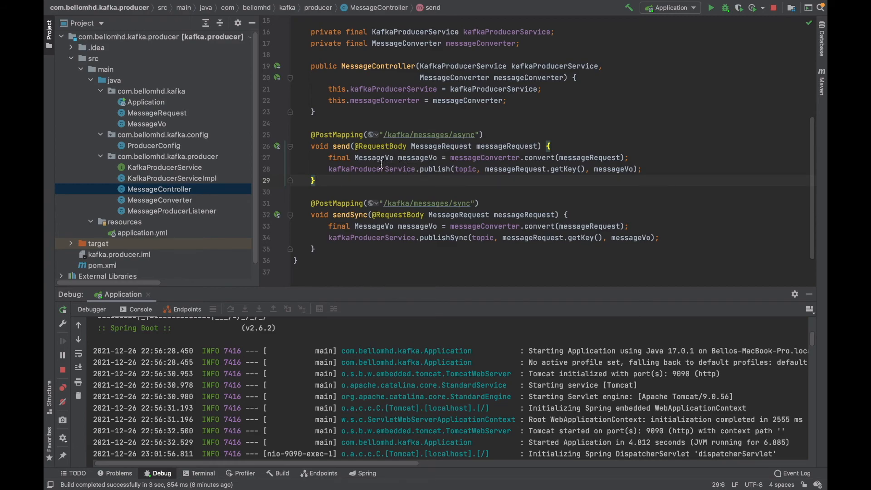
mouse_move(402, 173)
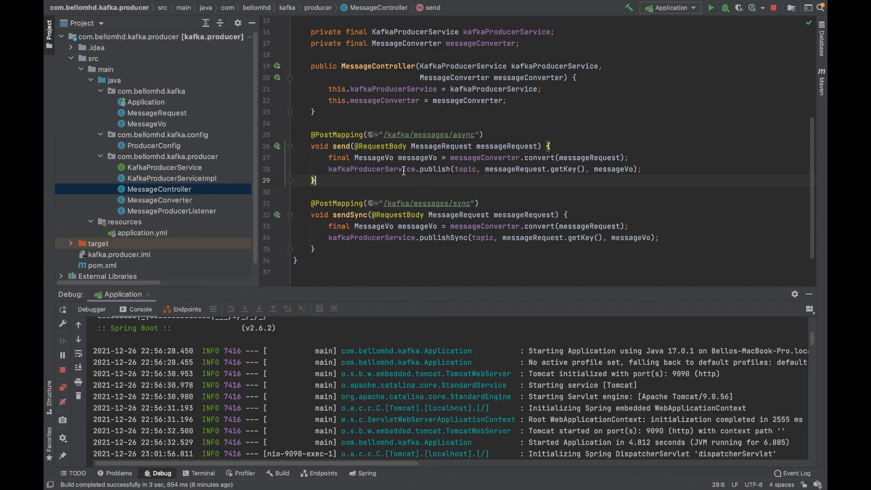